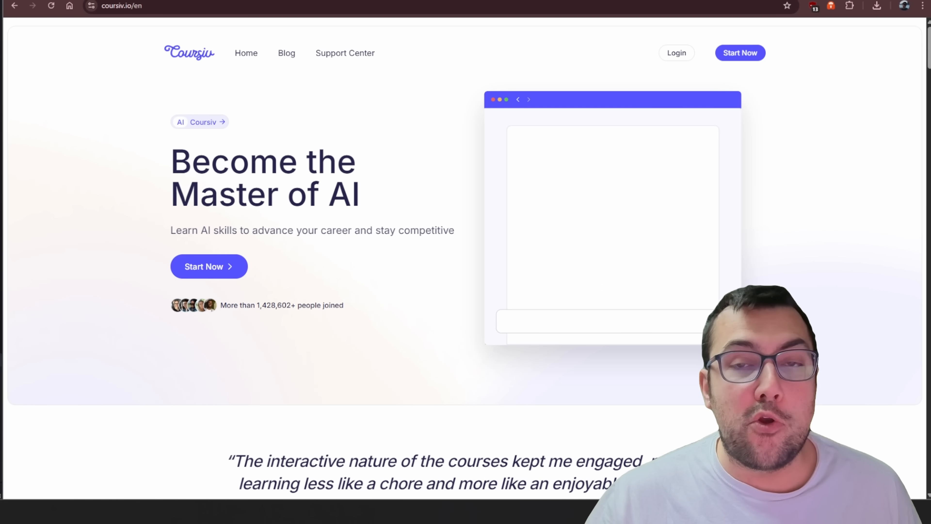
# Enter example prompts about a social media post for a product launch and a client follow-up email.
pyautogui.write('Generate a')
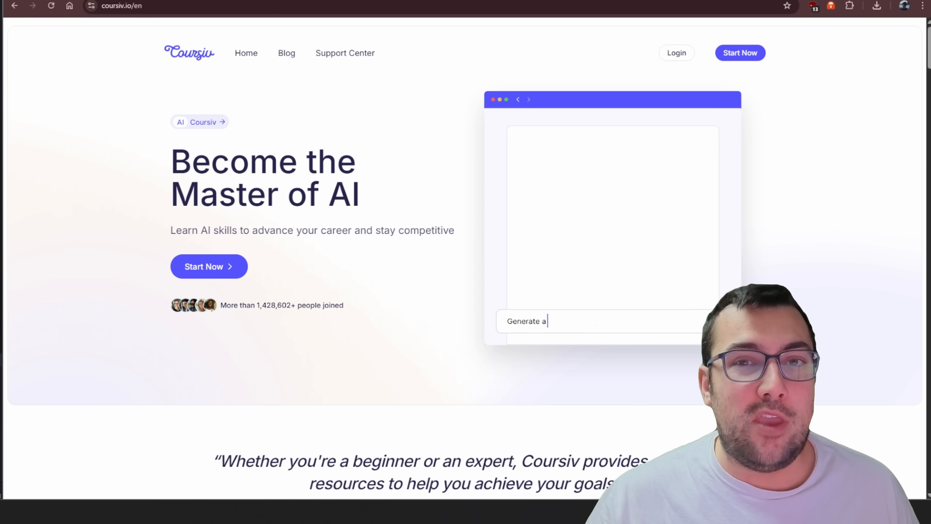
pyautogui.write('social media post for a new product launch')
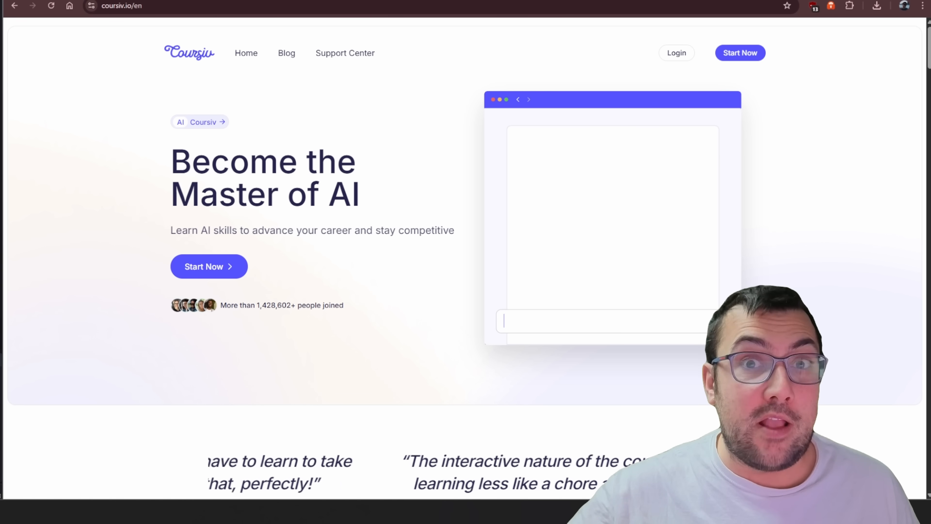
pyautogui.write('Draft a follow-up email to a cl')
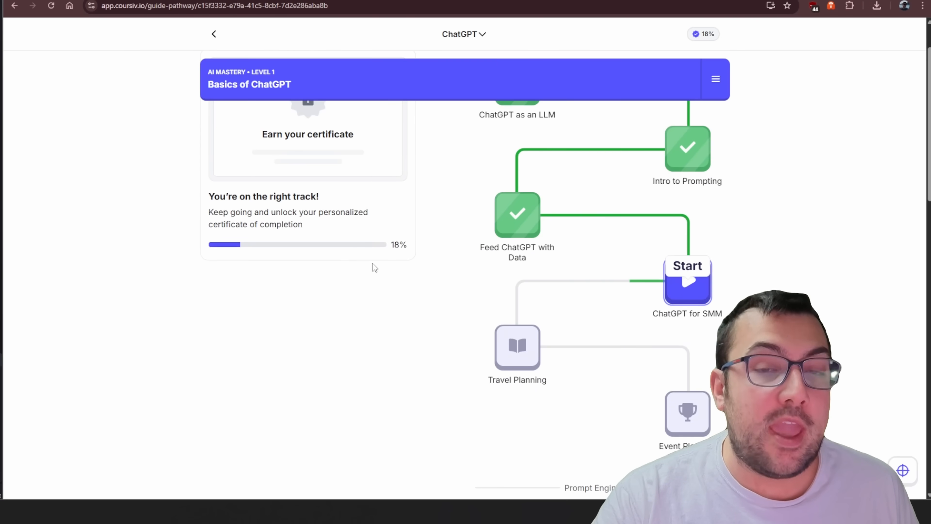
# Begin reading the ChatGPT for SMM lesson, advance past the welcome cards and launch the prompt playground.
pyautogui.click(688, 279)
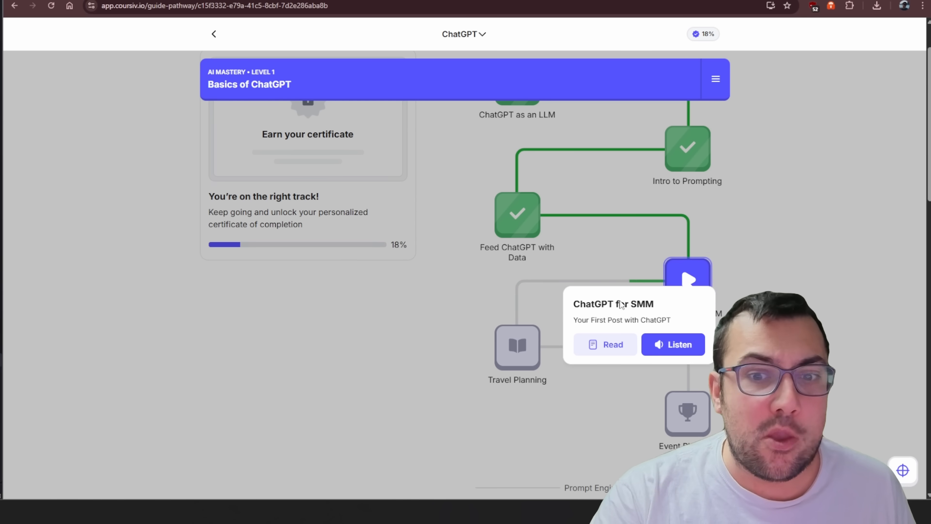
pyautogui.click(604, 344)
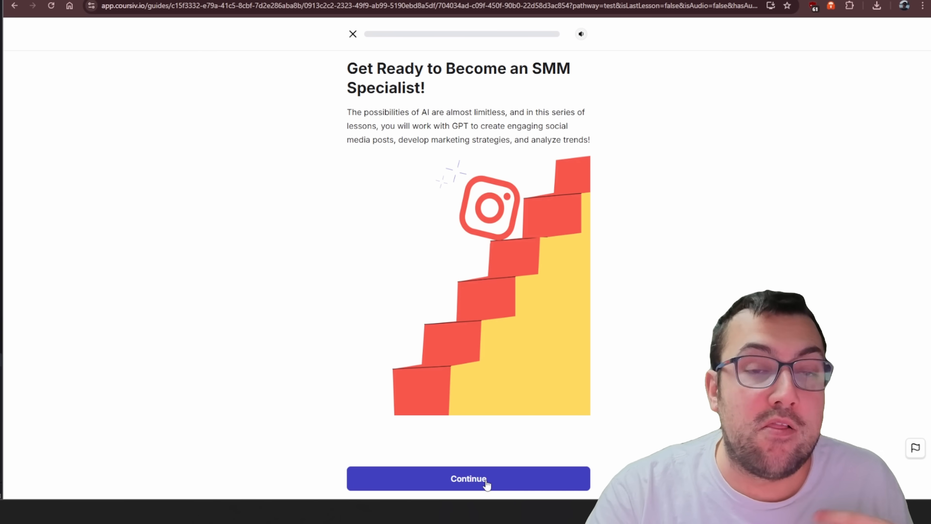
pyautogui.click(468, 479)
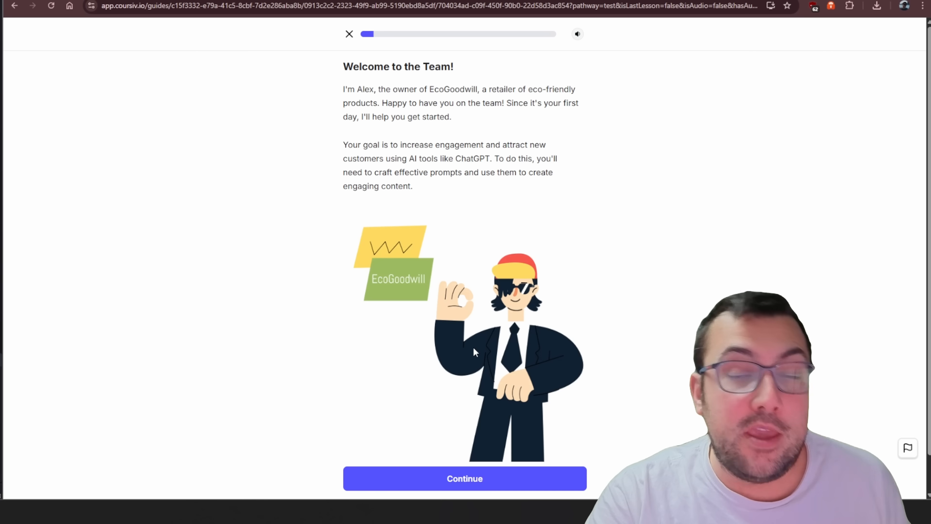
pyautogui.scroll(-3)
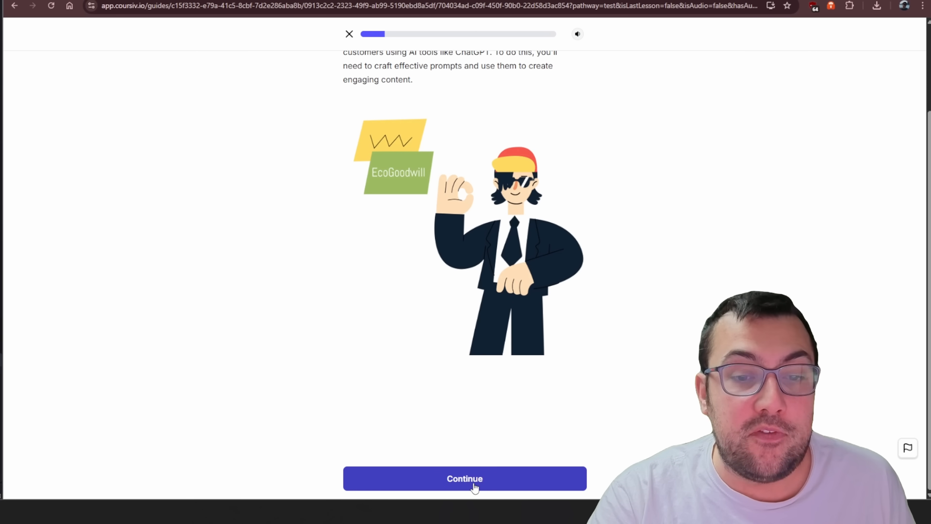
pyautogui.click(465, 478)
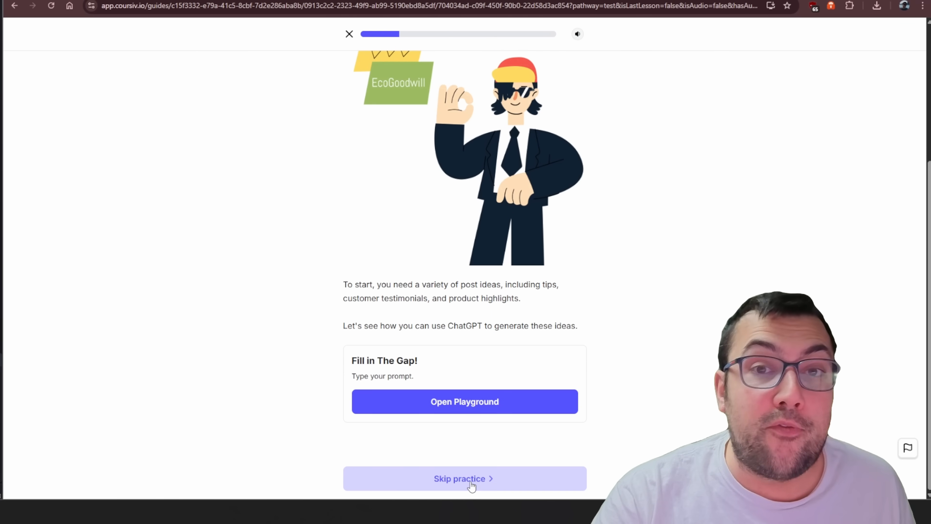
pyautogui.click(464, 402)
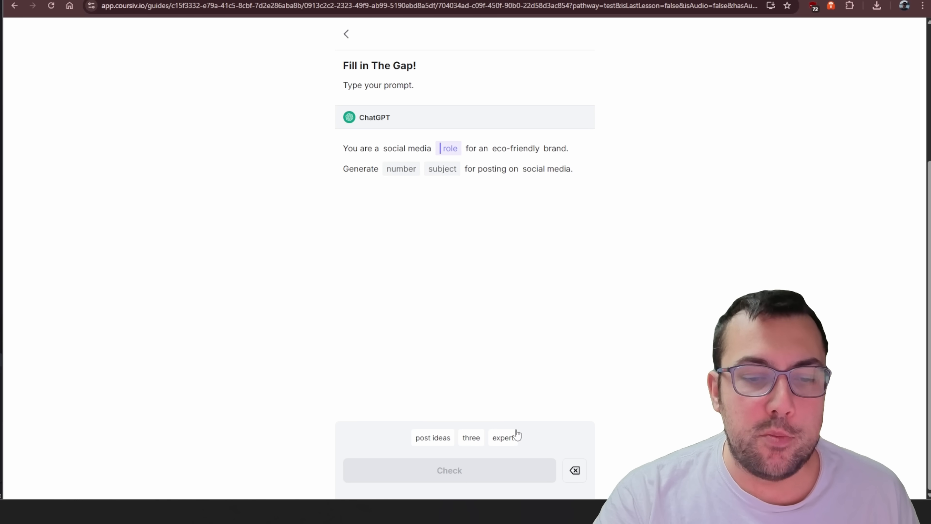
# Fill and check the prompt gaps, then submit 'Take a break and have some coffee' for the follow-up question.
pyautogui.click(504, 437)
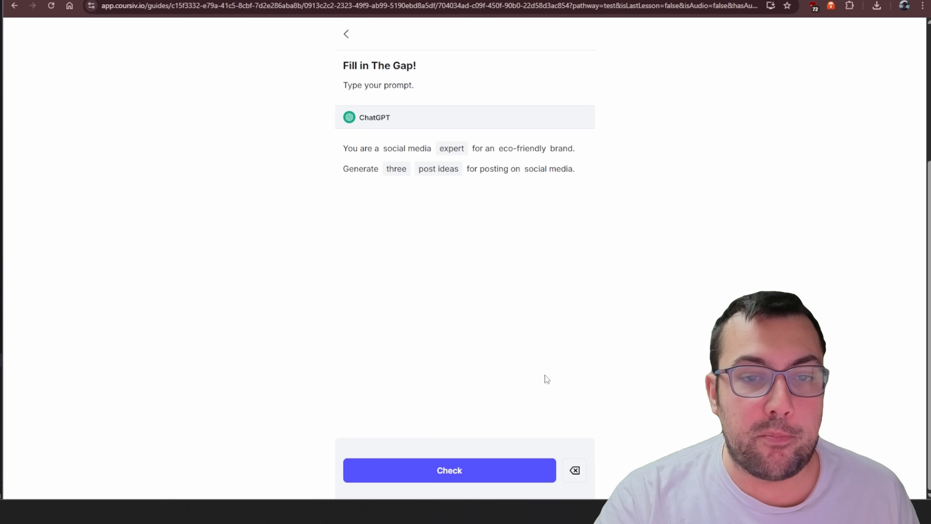
pyautogui.click(449, 470)
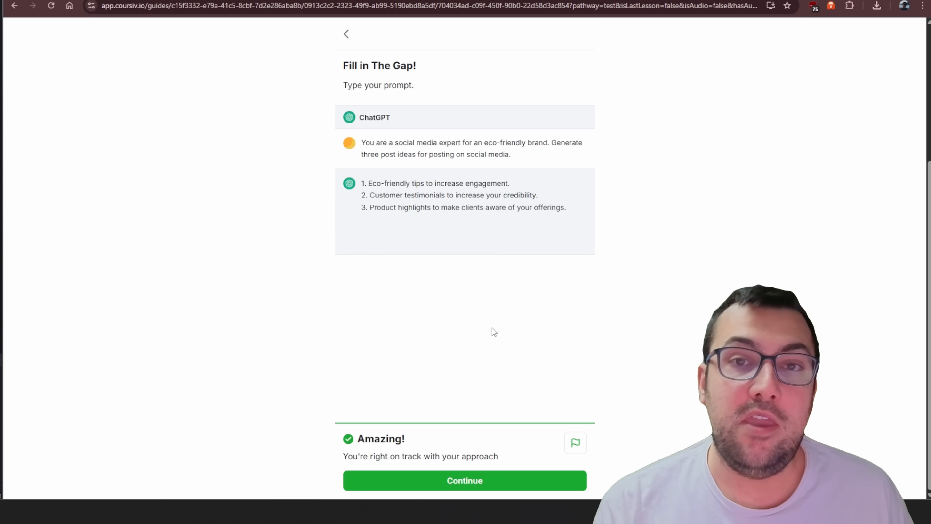
pyautogui.click(464, 480)
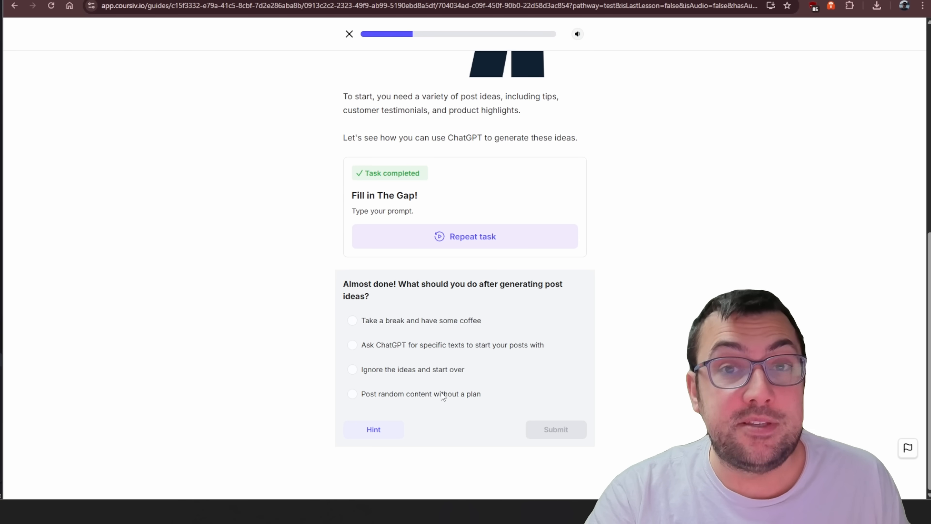
pyautogui.click(352, 320)
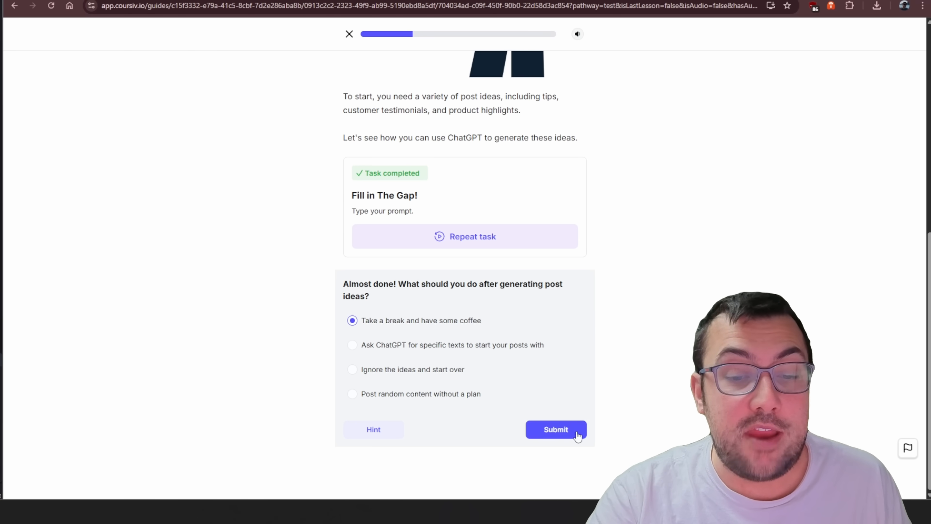
pyautogui.click(555, 429)
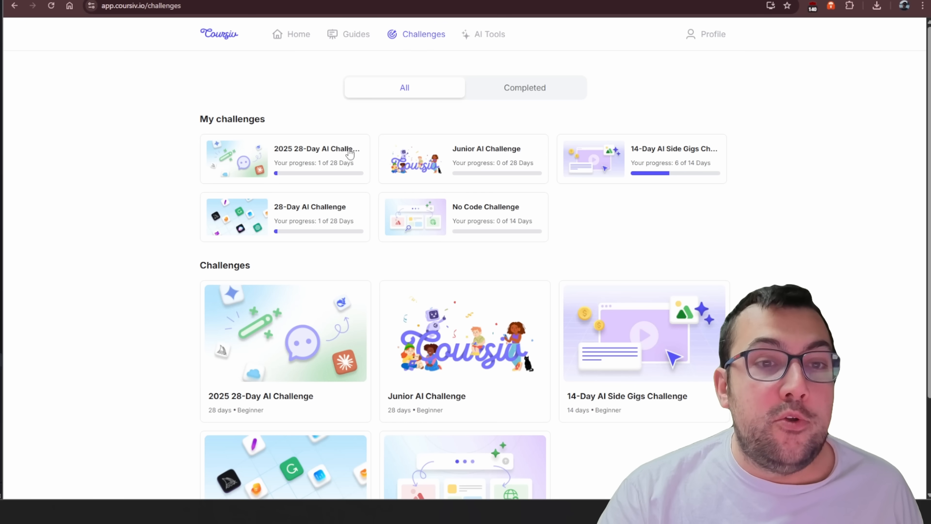
# Browse the daily tools of the 2025 28-Day AI Challenge and return to the challenges list.
pyautogui.scroll(-3)
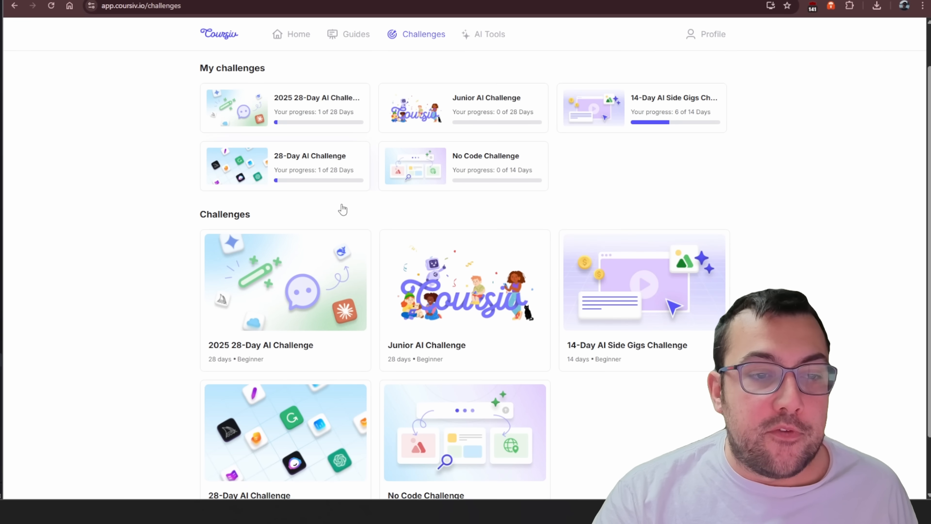
pyautogui.click(284, 107)
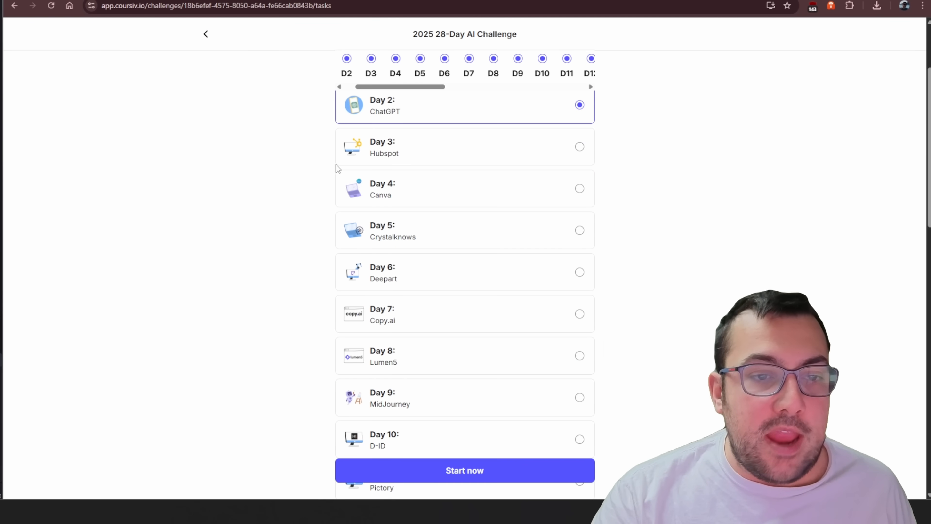
pyautogui.scroll(-3)
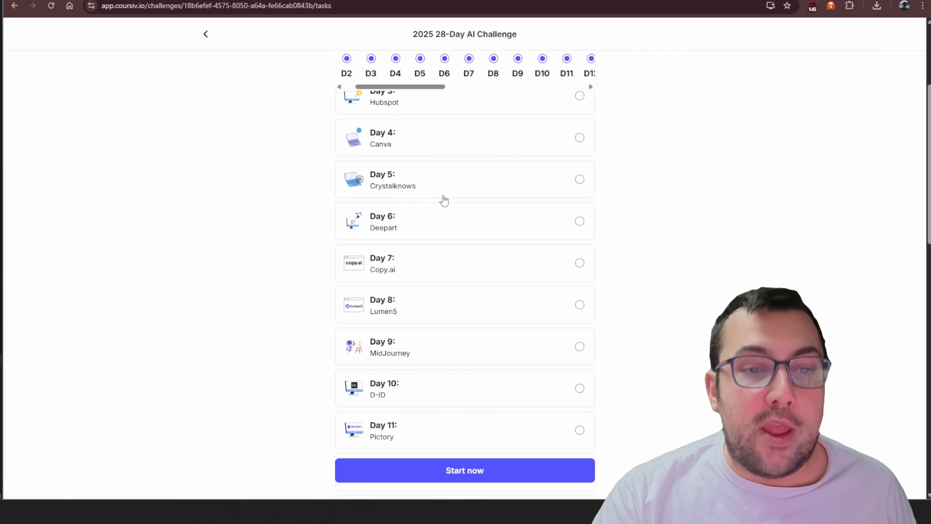
pyautogui.scroll(-3)
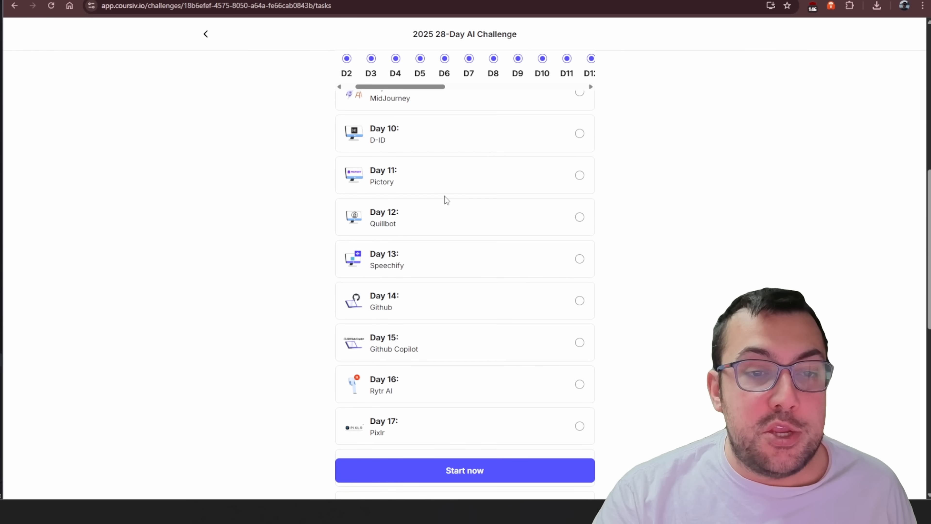
pyautogui.scroll(-3)
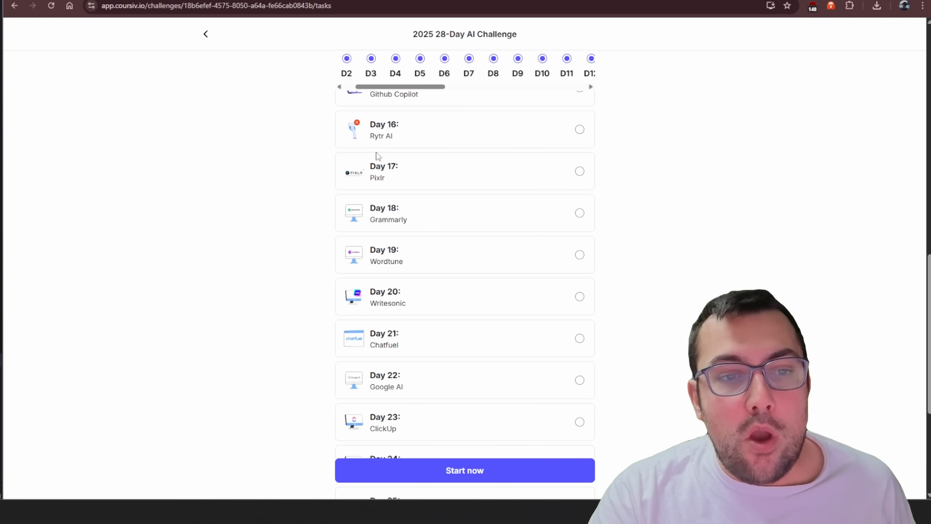
pyautogui.moveTo(408, 192)
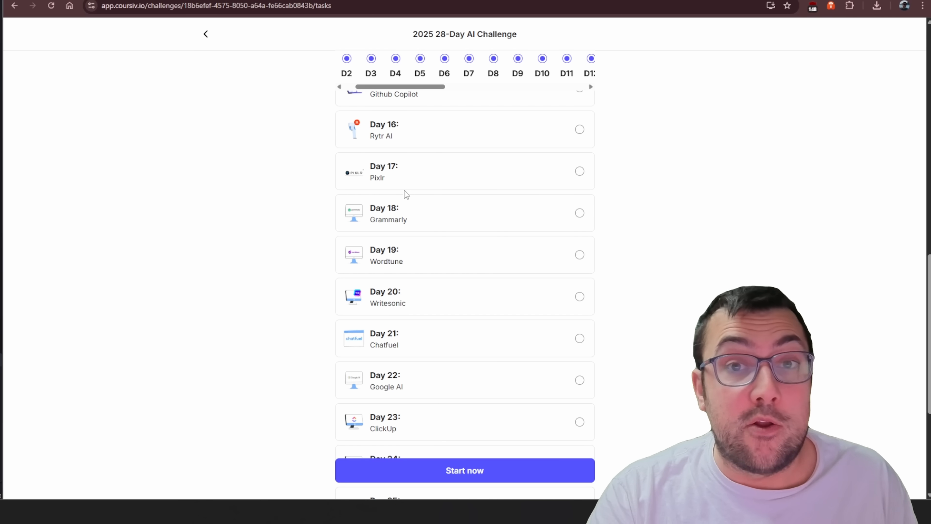
pyautogui.moveTo(397, 205)
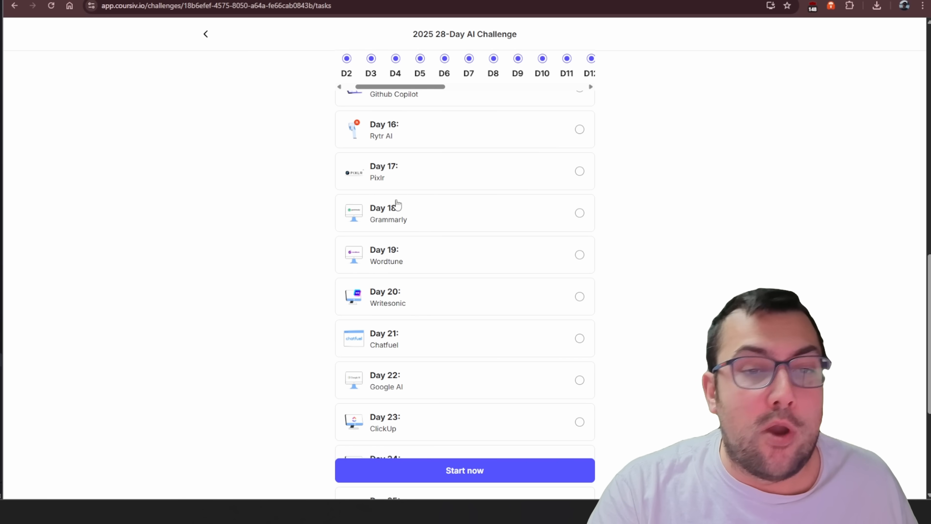
pyautogui.scroll(-3)
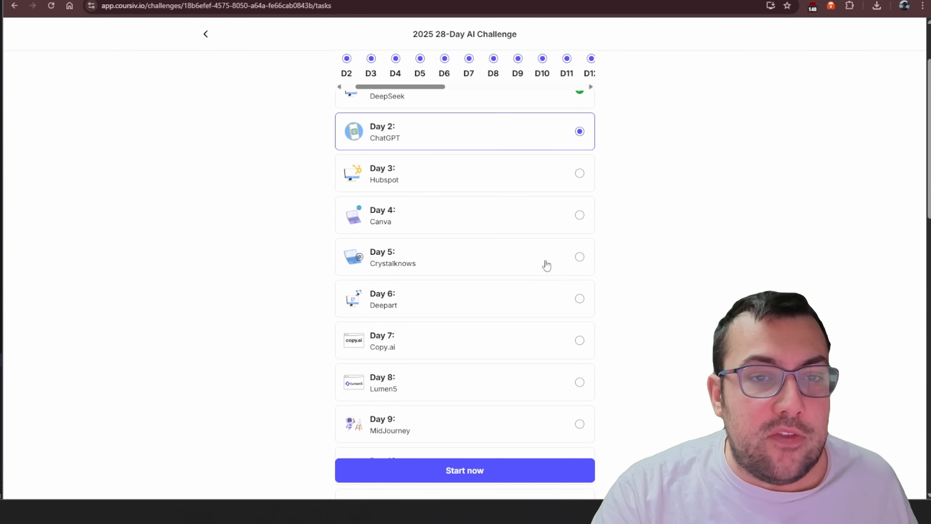
pyautogui.click(206, 34)
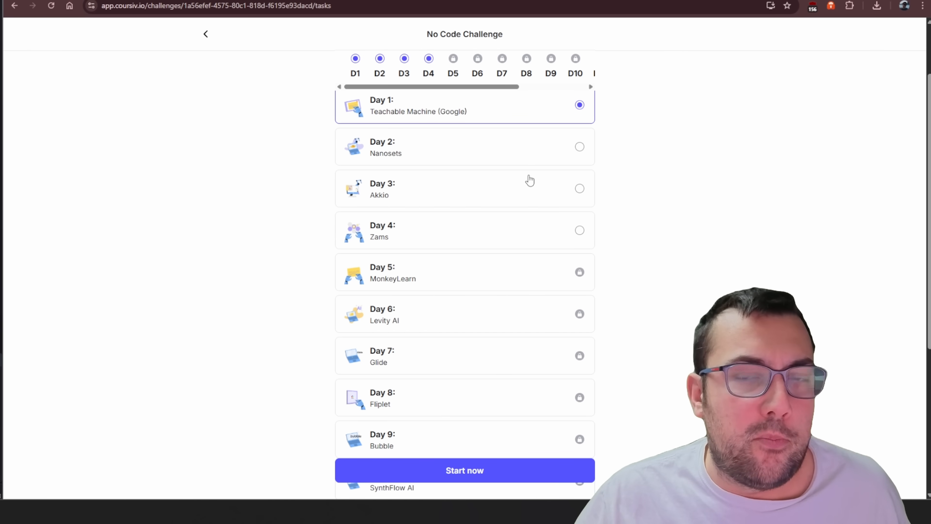
# Start Day 1 of the No Code Challenge on Teachable Machine and advance to the next card.
pyautogui.scroll(-3)
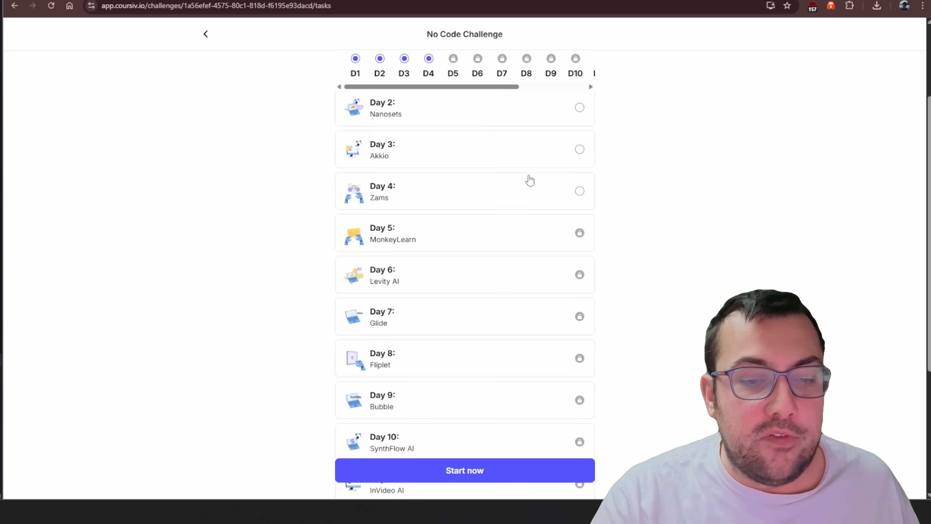
pyautogui.scroll(-3)
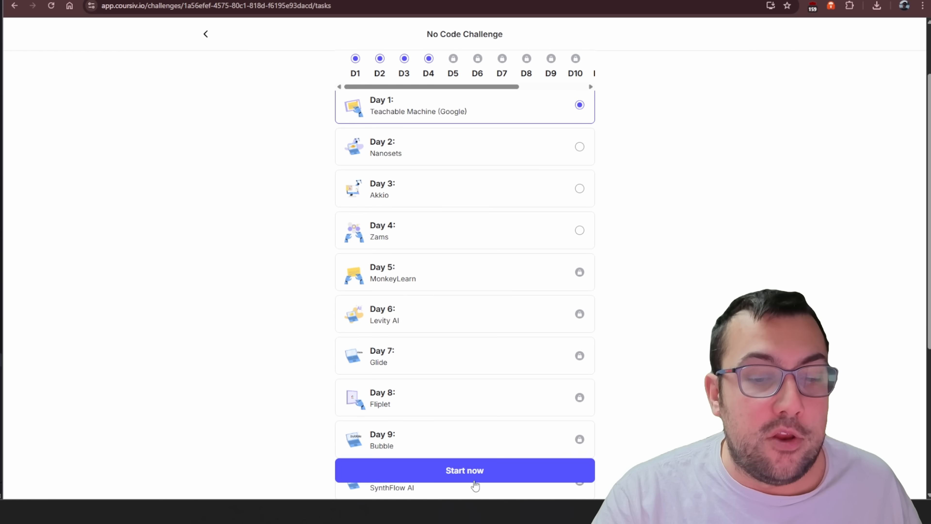
pyautogui.click(465, 470)
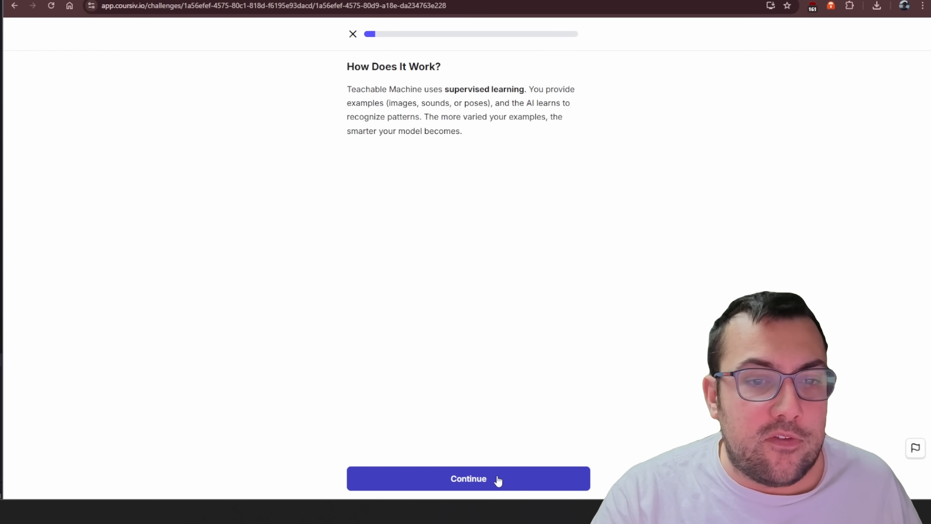
pyautogui.click(468, 479)
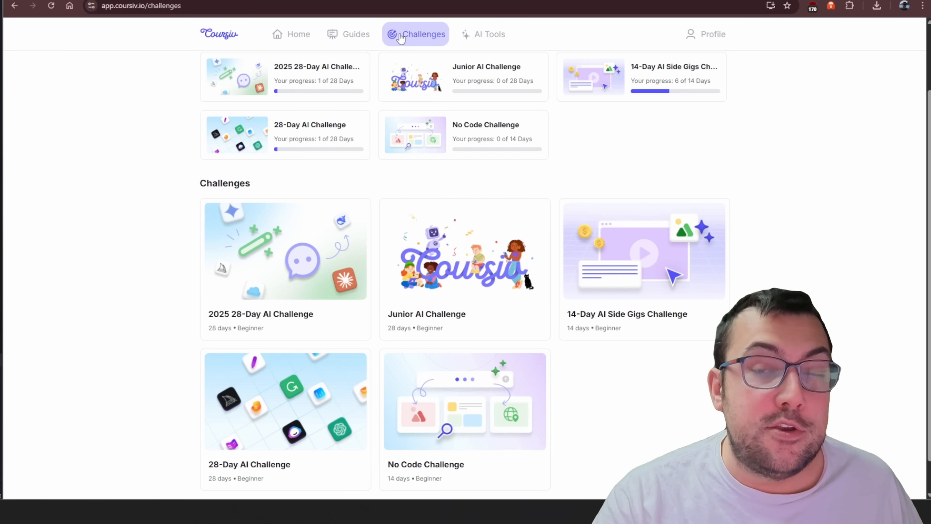
# Browse the full AI Mastery path from the Guides section and go back to the overview.
pyautogui.click(355, 34)
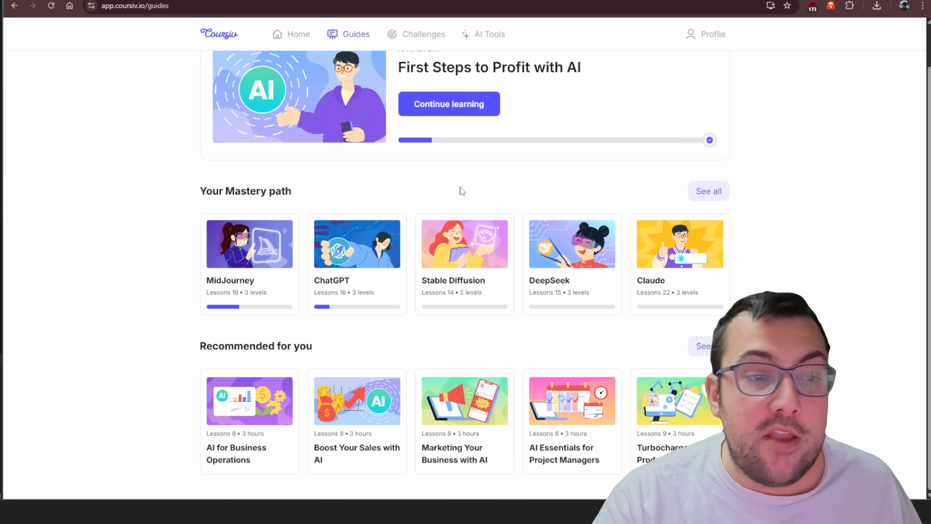
pyautogui.moveTo(749, 192)
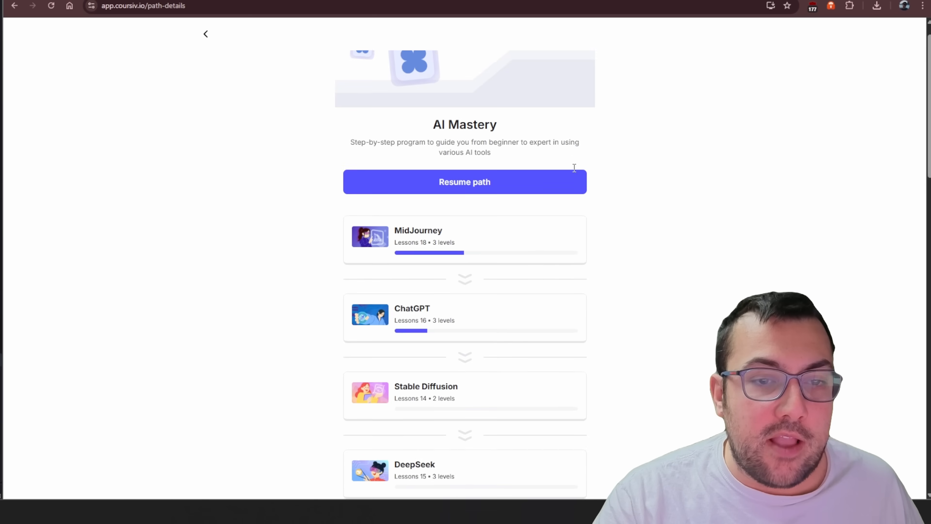
pyautogui.scroll(-3)
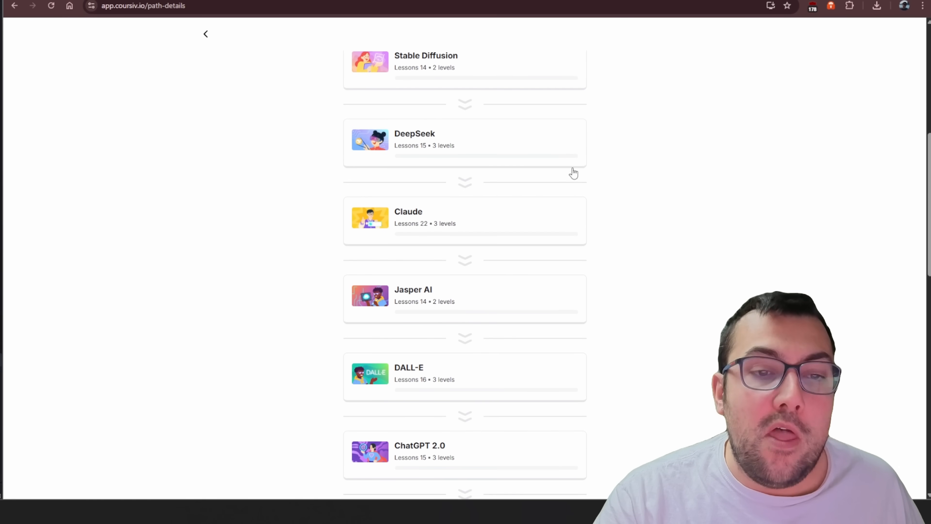
pyautogui.scroll(-3)
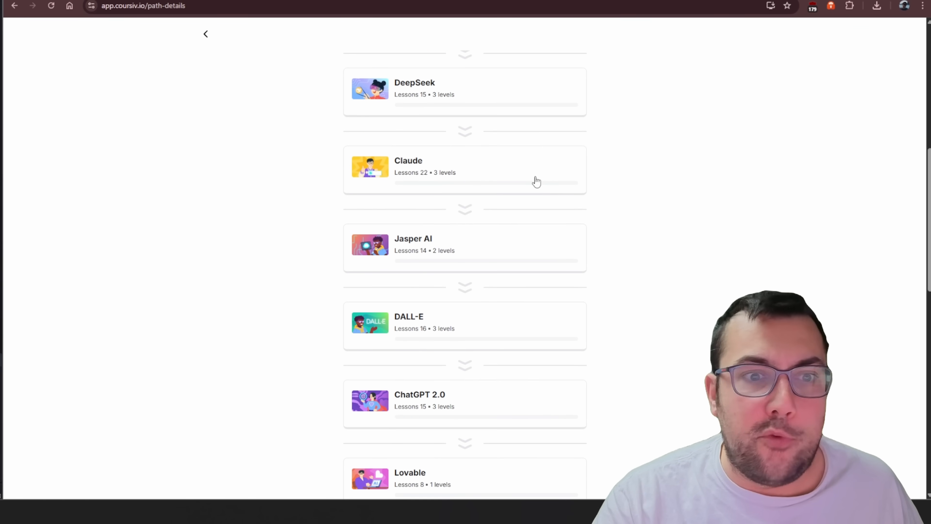
pyautogui.moveTo(449, 191)
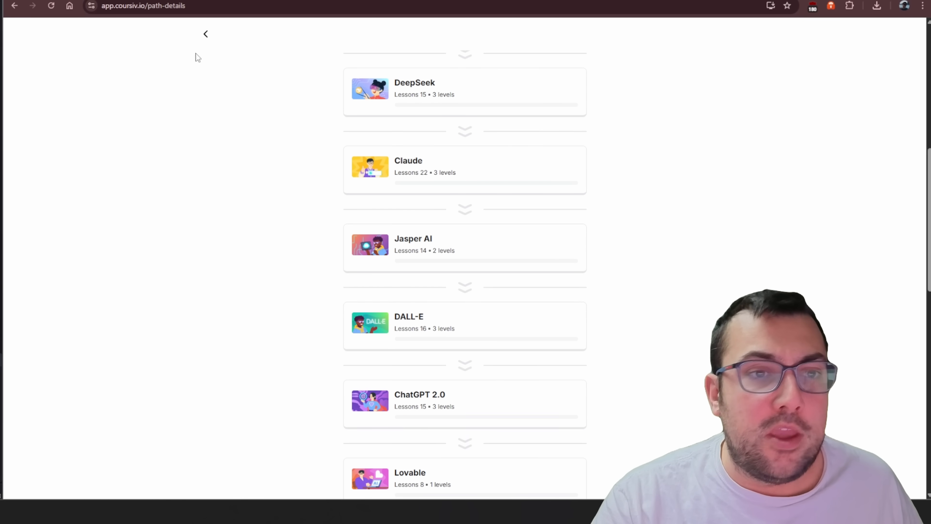
pyautogui.click(205, 34)
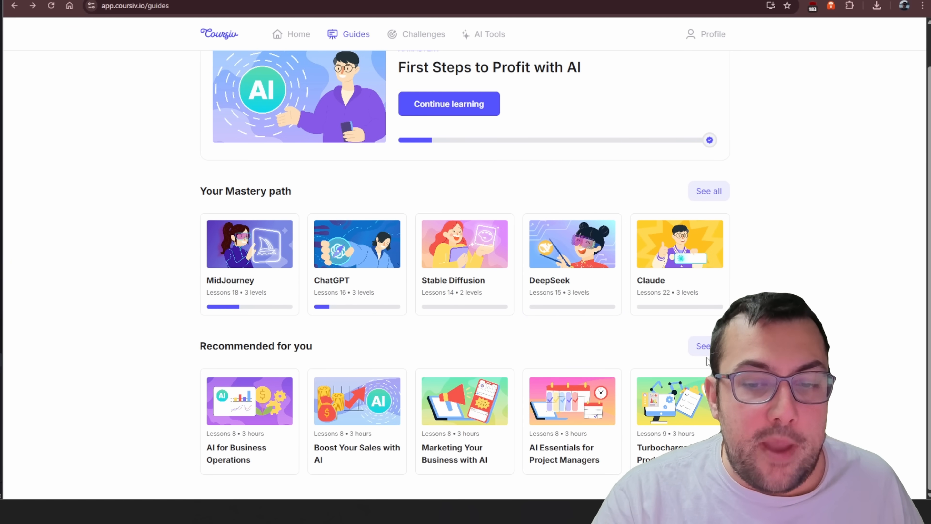
# Browse the full Recommended for you guide catalog and return to the guides overview.
pyautogui.click(703, 347)
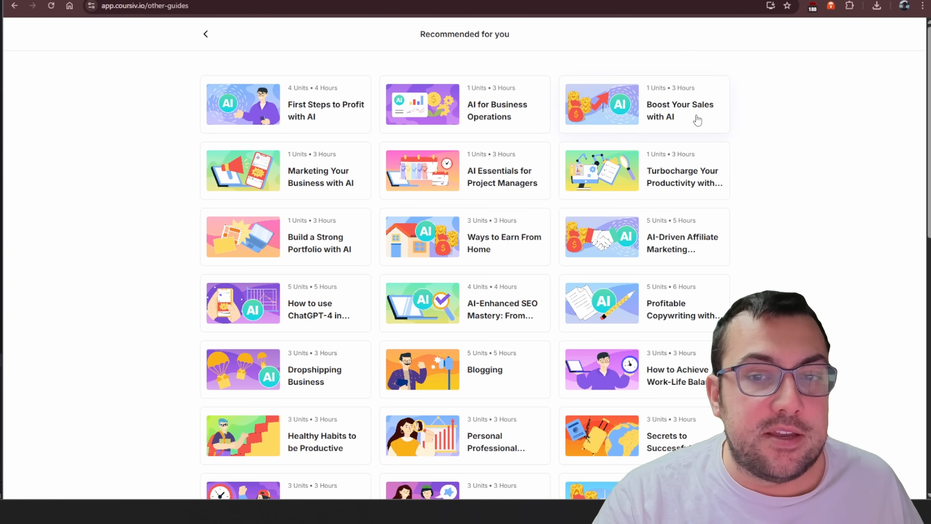
pyautogui.scroll(-3)
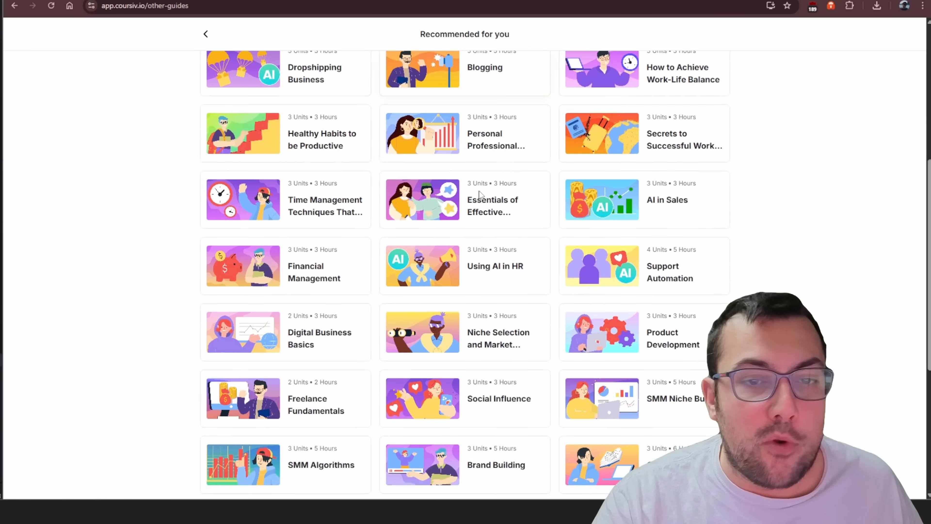
pyautogui.click(484, 34)
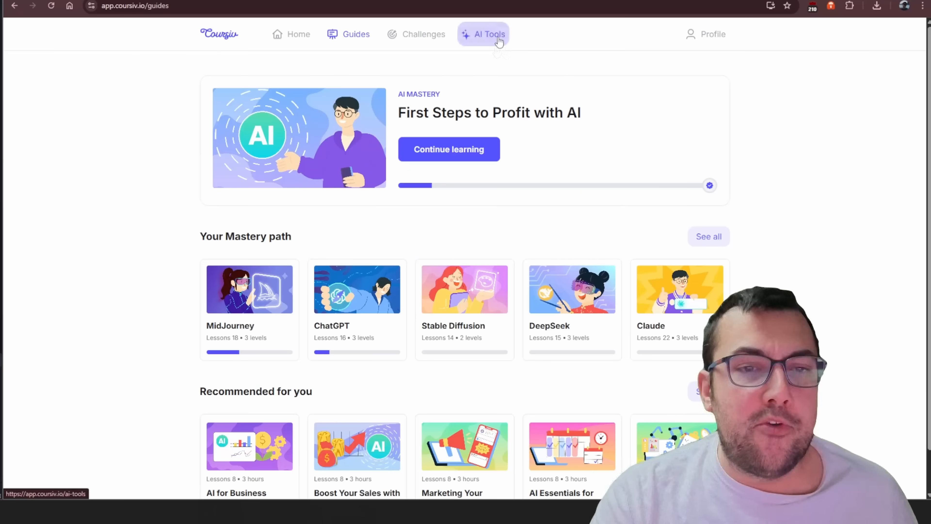
# Check the AI Tools model list without changing model and start an image creation request.
pyautogui.click(490, 34)
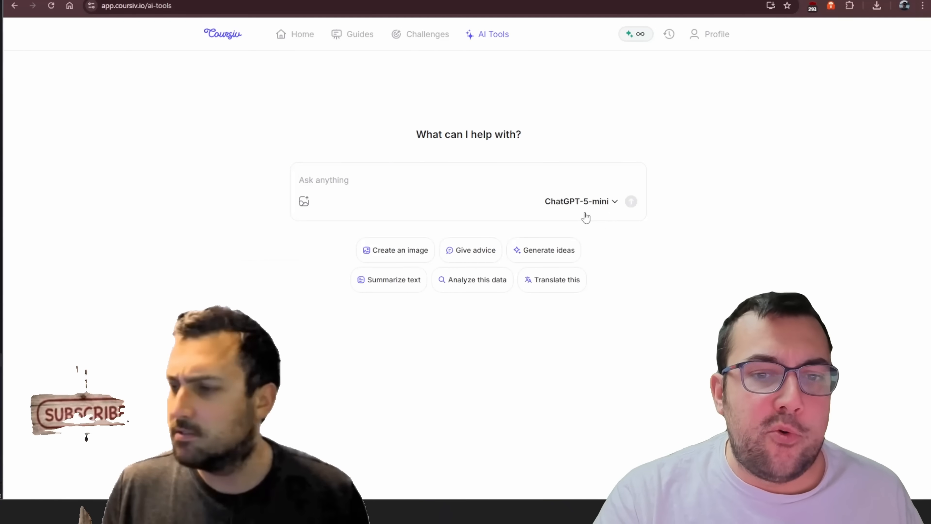
pyautogui.click(581, 201)
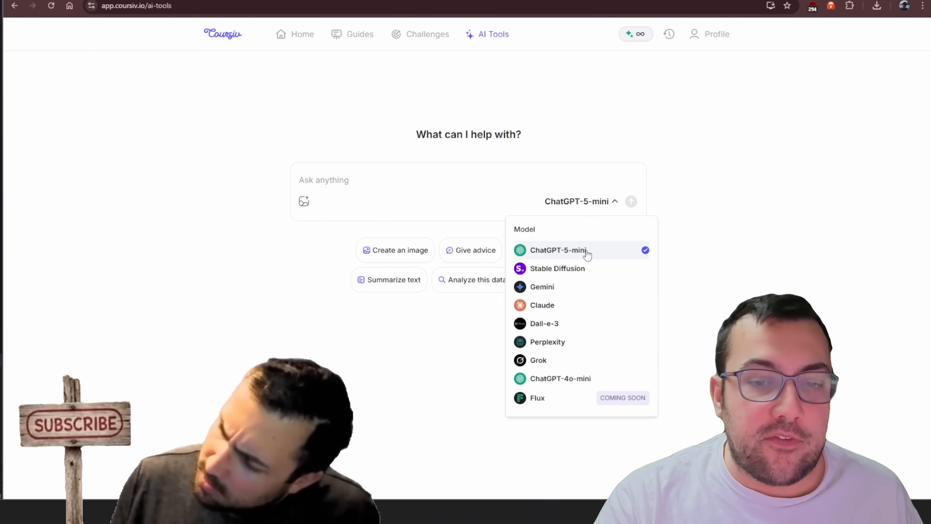
pyautogui.moveTo(605, 289)
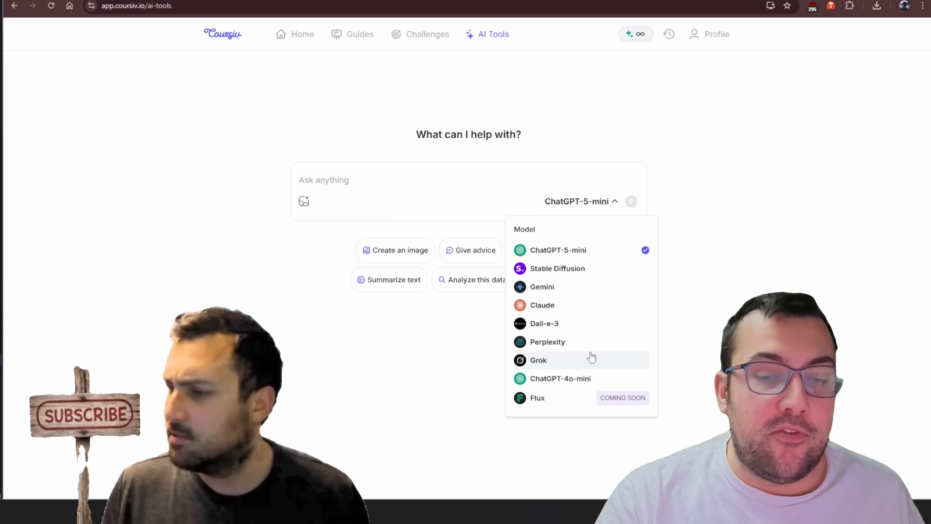
pyautogui.click(580, 201)
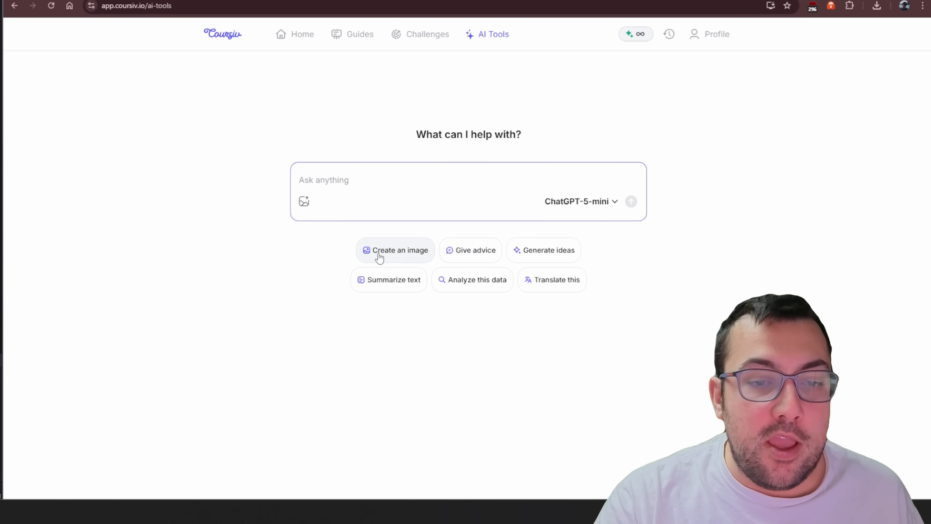
pyautogui.click(396, 249)
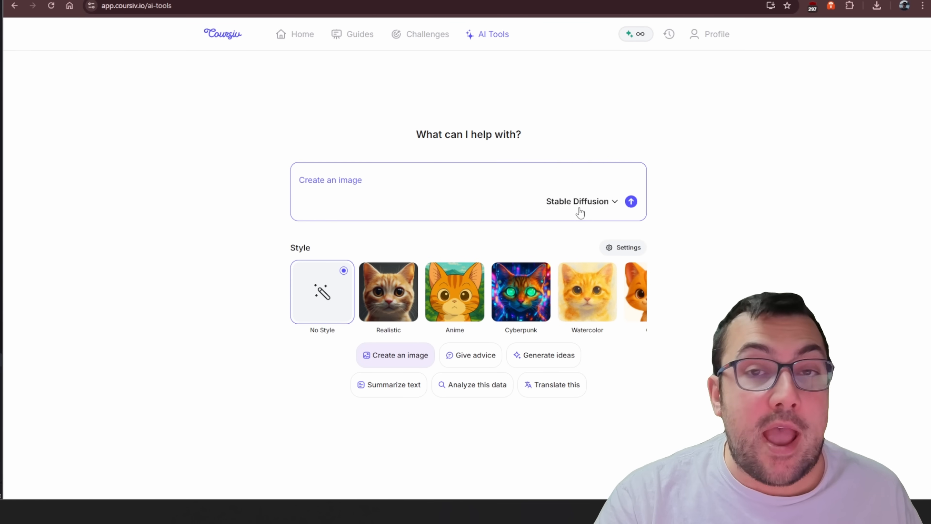
# Enter the prompt 'a cat holding a subscribe button' and choose the Cyberpunk style.
pyautogui.click(582, 201)
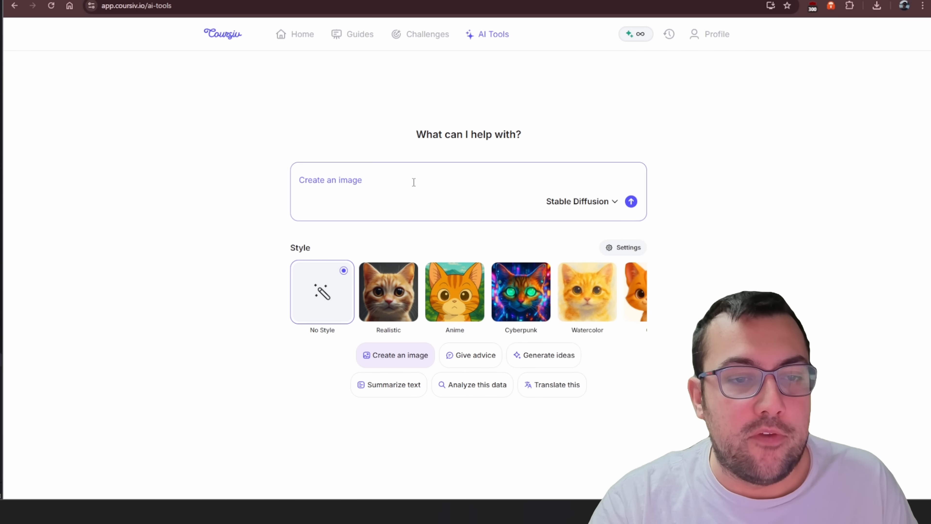
pyautogui.write('a cat')
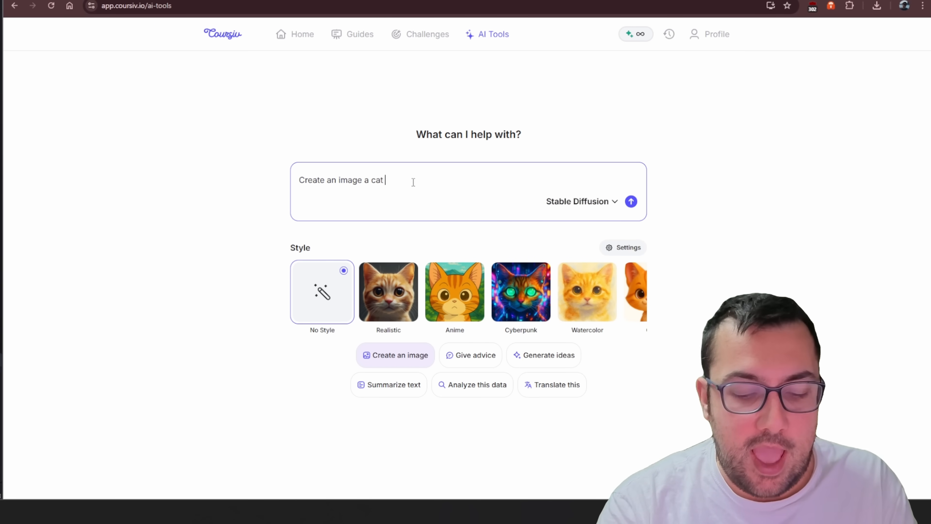
pyautogui.write('holding a subscribe button')
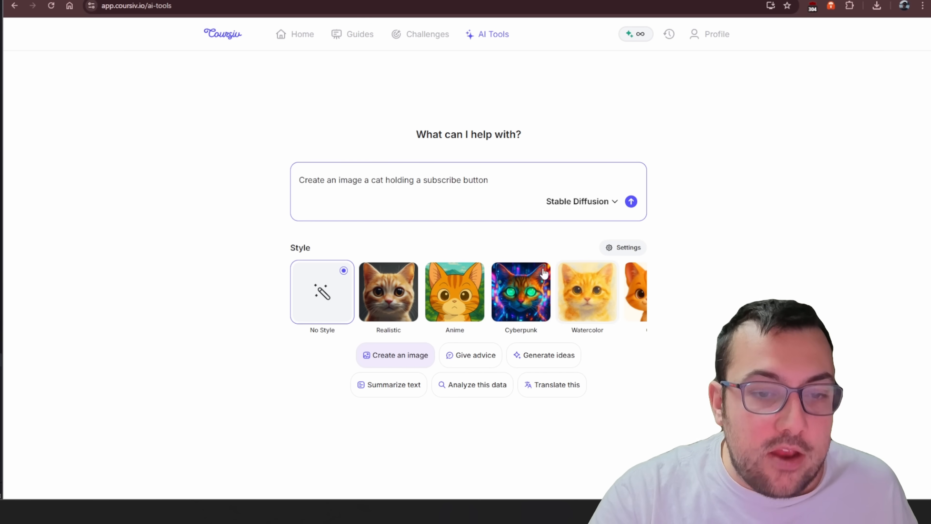
pyautogui.click(520, 292)
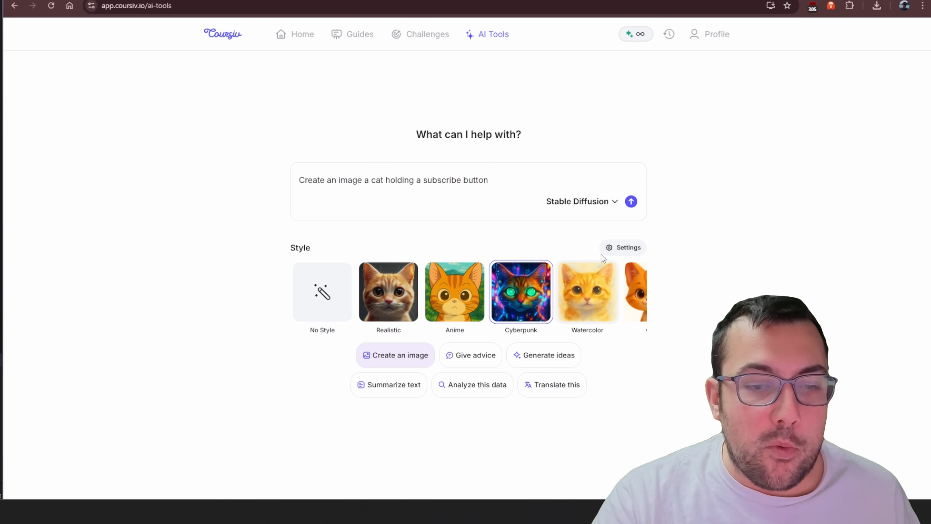
pyautogui.click(622, 246)
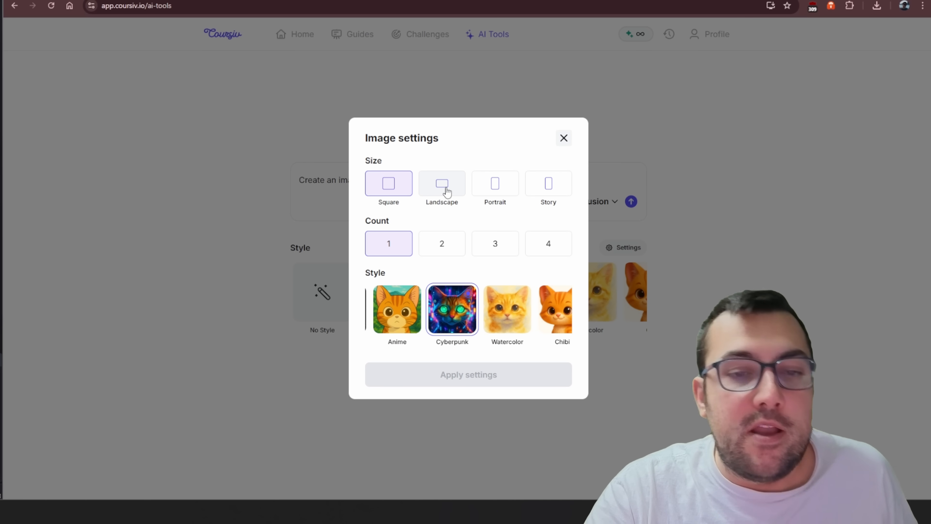
# Apply image settings of Landscape size with a count of 4 images.
pyautogui.click(442, 183)
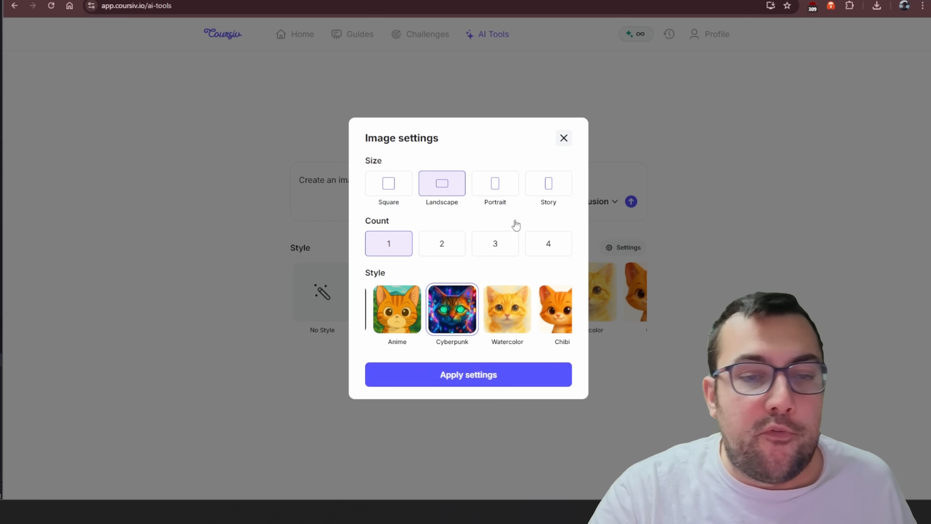
pyautogui.click(548, 243)
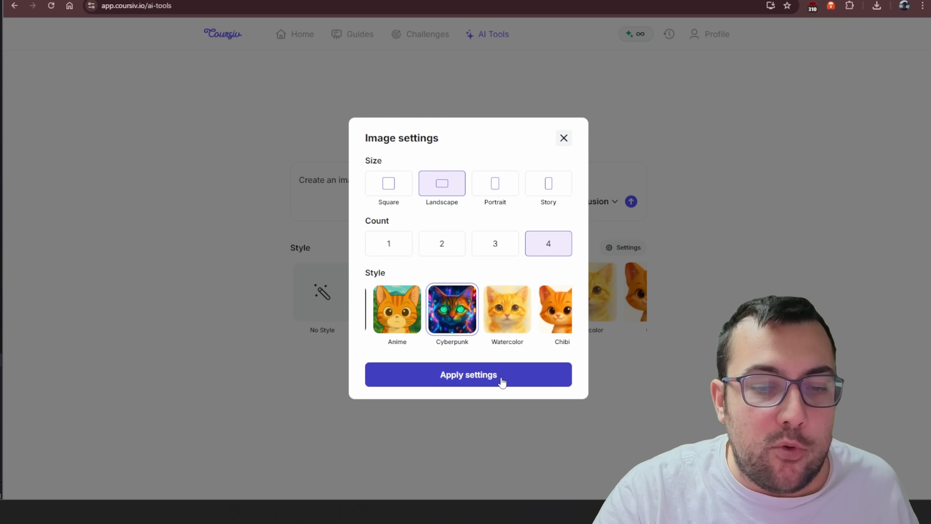
pyautogui.click(469, 374)
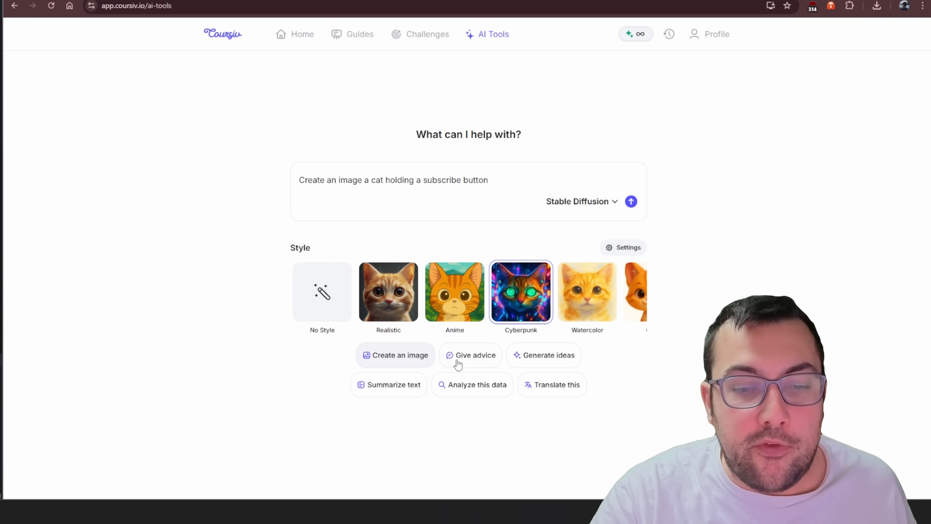
# Send the image request and preview the fourth, first and second generated variations.
pyautogui.click(631, 201)
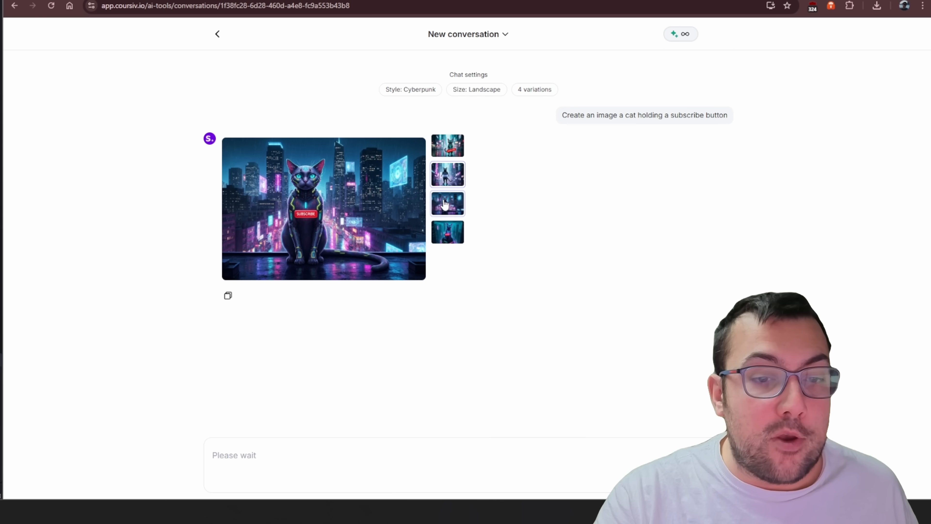
pyautogui.click(447, 232)
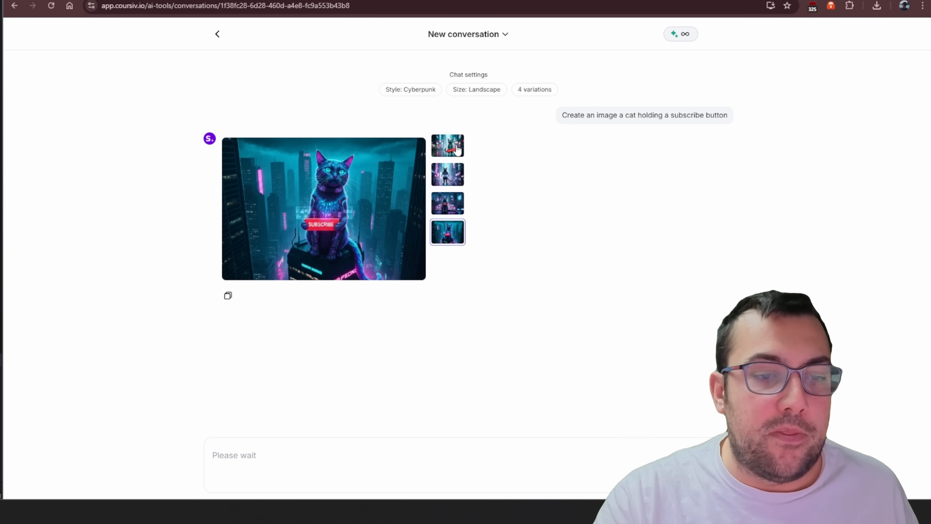
pyautogui.click(447, 145)
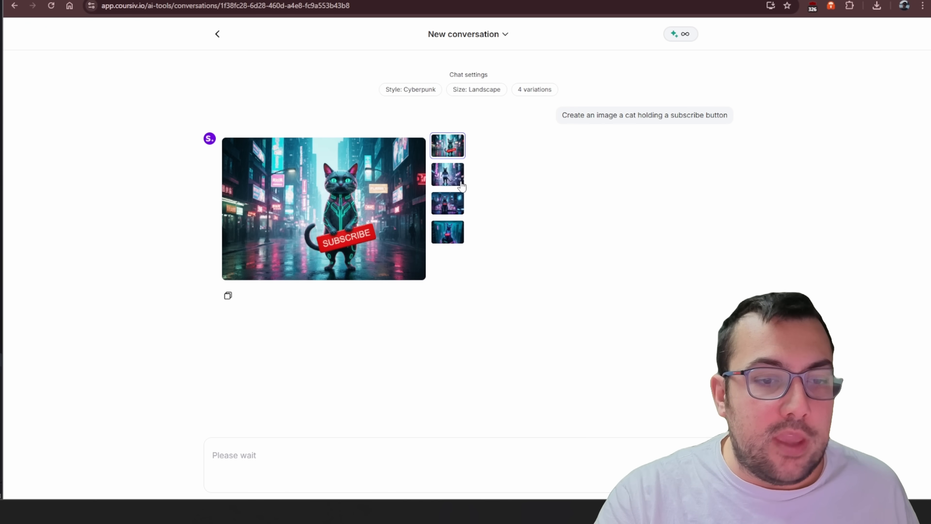
pyautogui.click(447, 174)
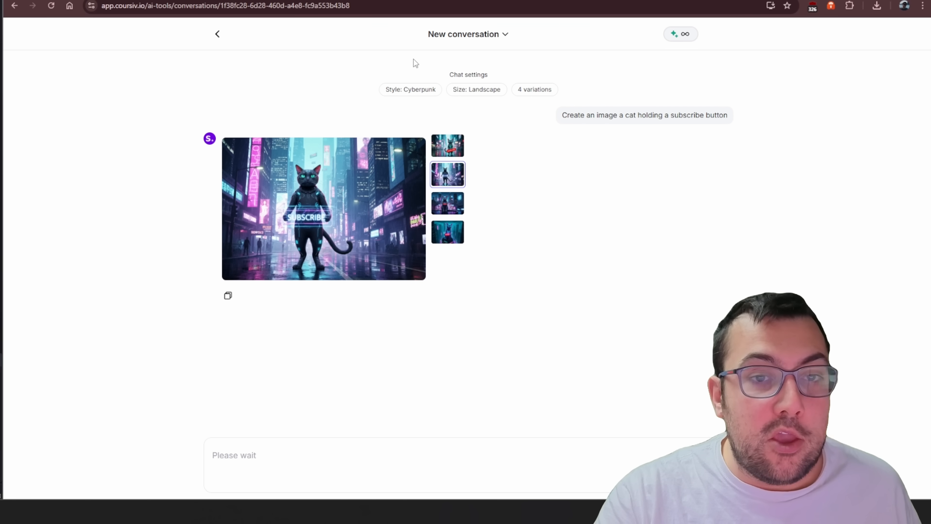
pyautogui.click(217, 34)
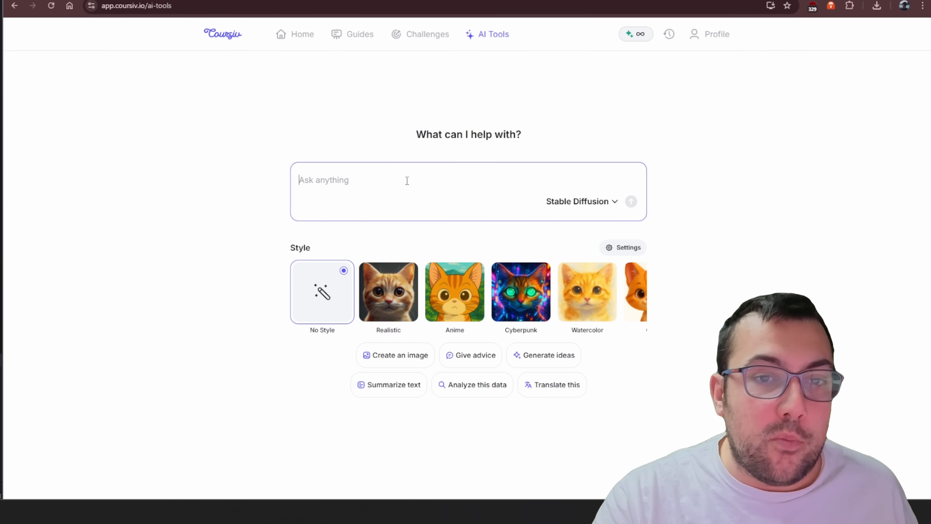
# View the Stable Diffusion model dropdown, then go to the Prompts Library page.
pyautogui.click(581, 201)
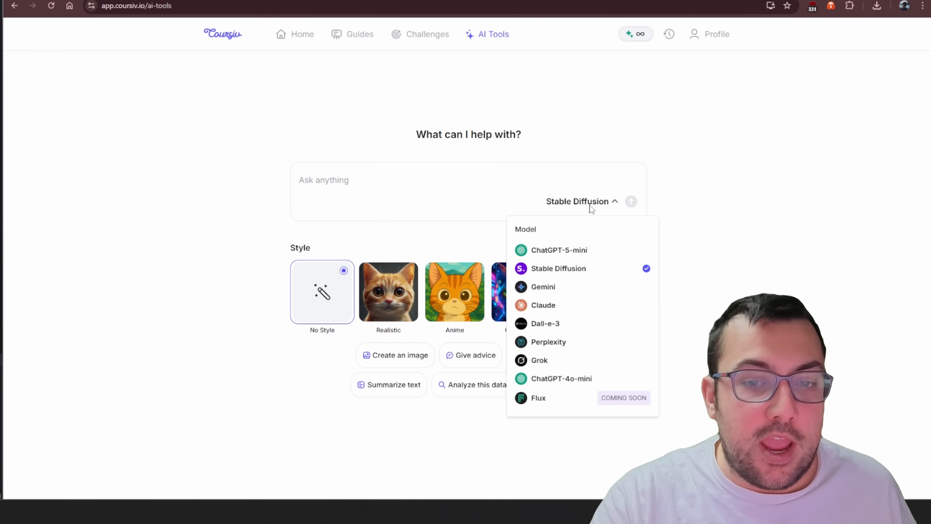
pyautogui.click(710, 34)
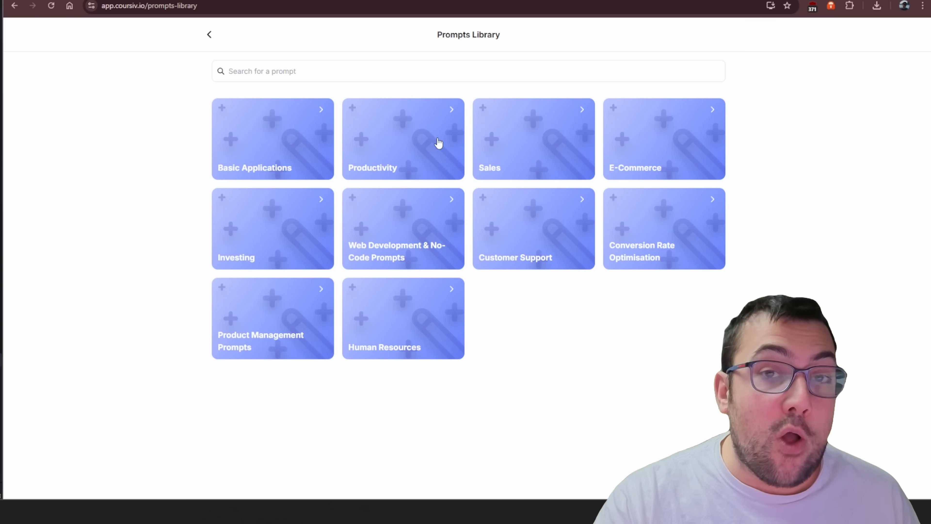
pyautogui.moveTo(342, 314)
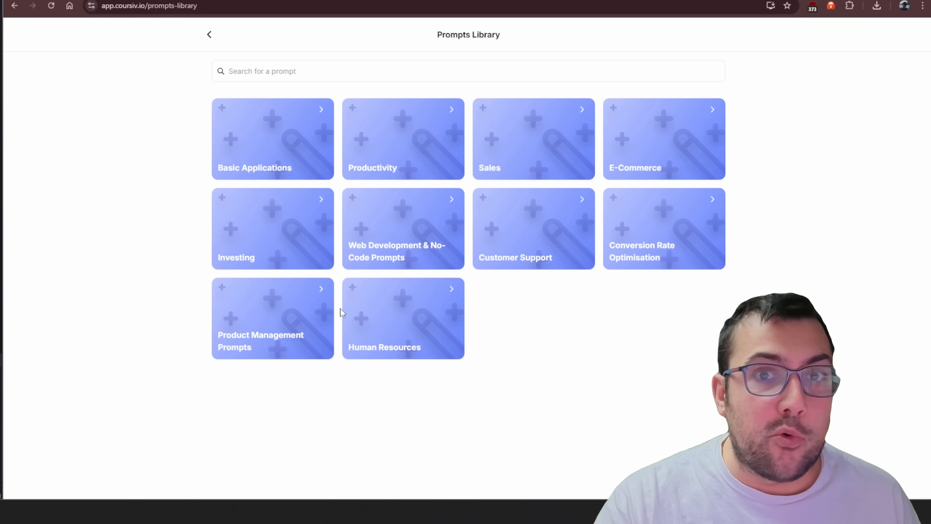
pyautogui.moveTo(390, 195)
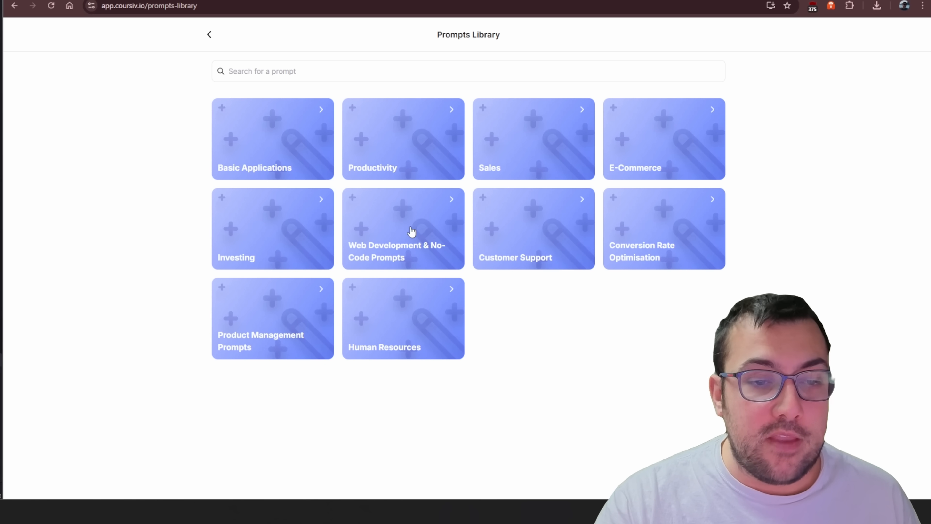
# Enter the Web Development & No-Code Prompts category, then its Workflow Automation prompt set.
pyautogui.click(403, 228)
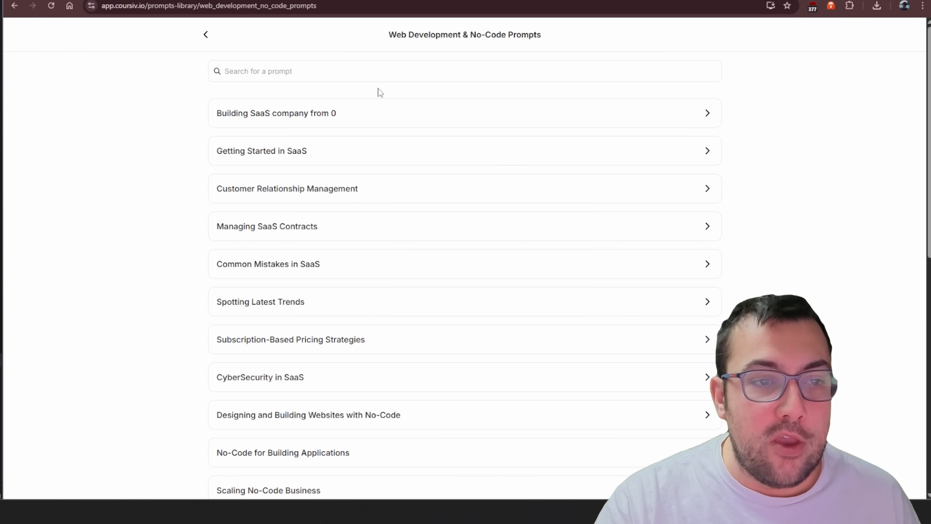
pyautogui.scroll(-3)
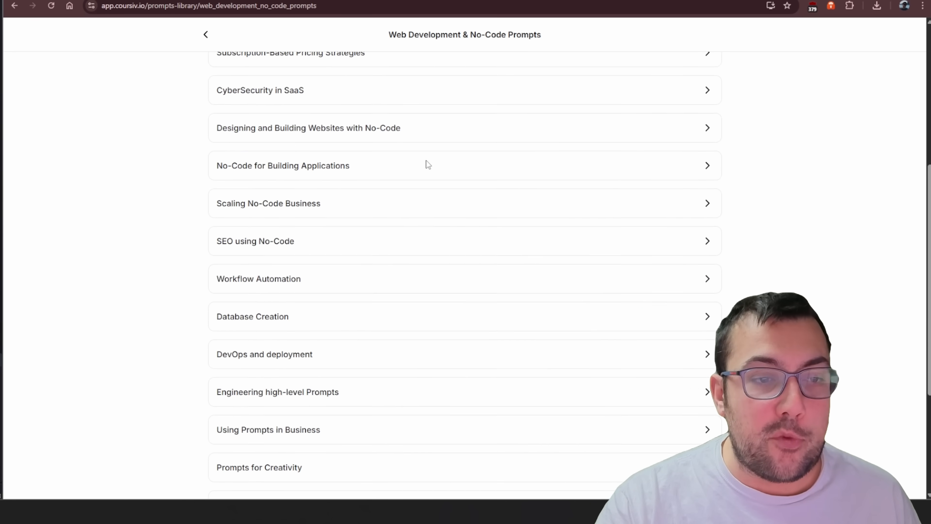
pyautogui.scroll(-3)
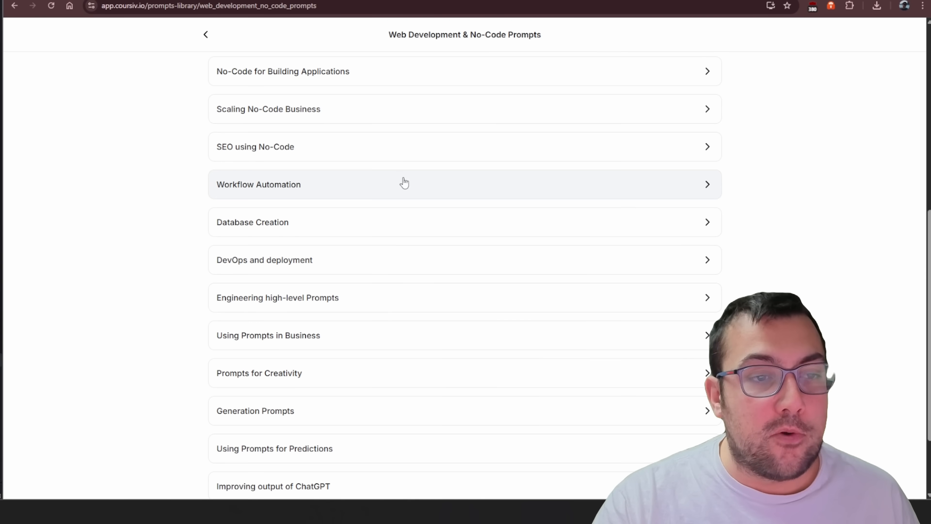
pyautogui.click(405, 184)
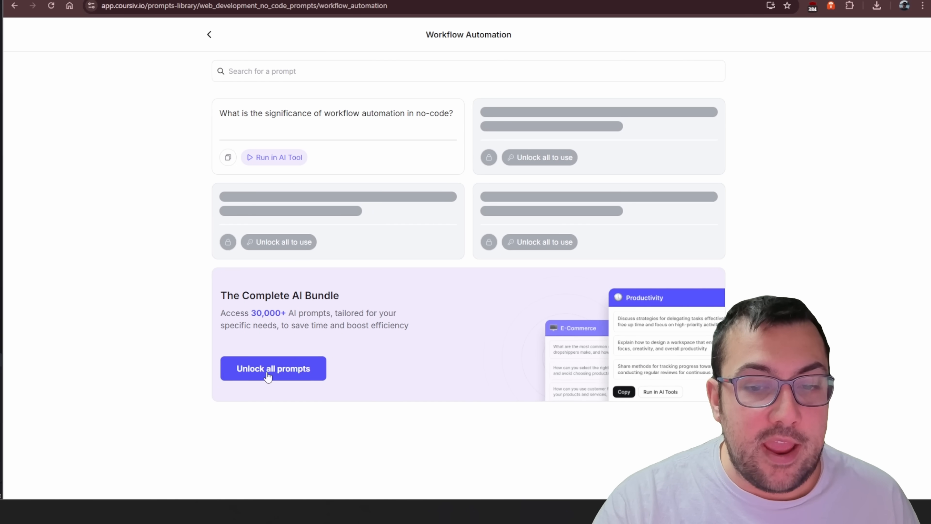
# Check the Unlock all prompts offer in The Complete AI Bundle banner.
pyautogui.click(273, 368)
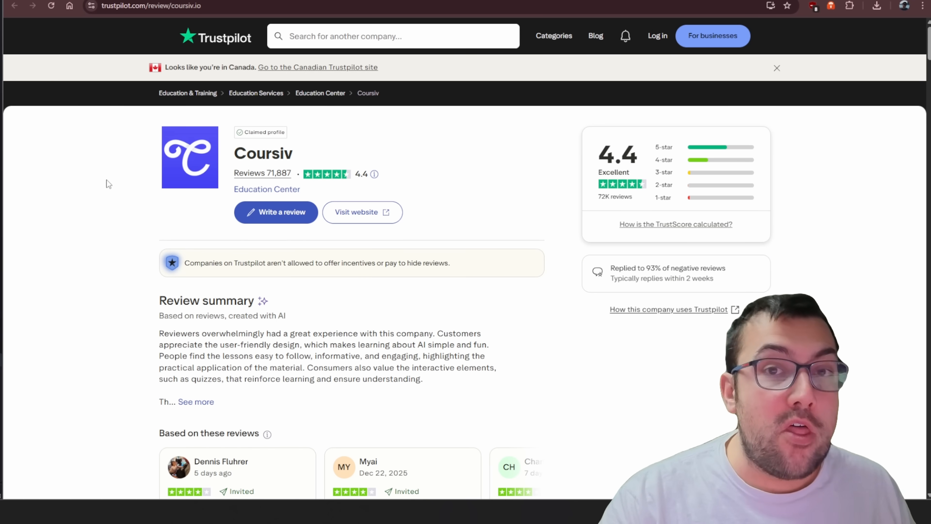
# Skim the 4.4 TrustScore summary and go to the full listing of all 71,887 Coursiv reviews.
pyautogui.scroll(-3)
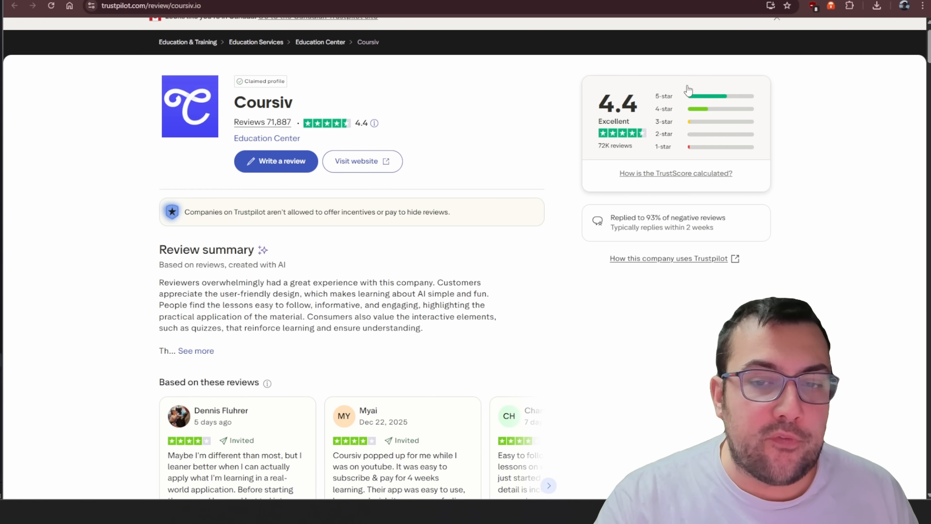
pyautogui.moveTo(671, 164)
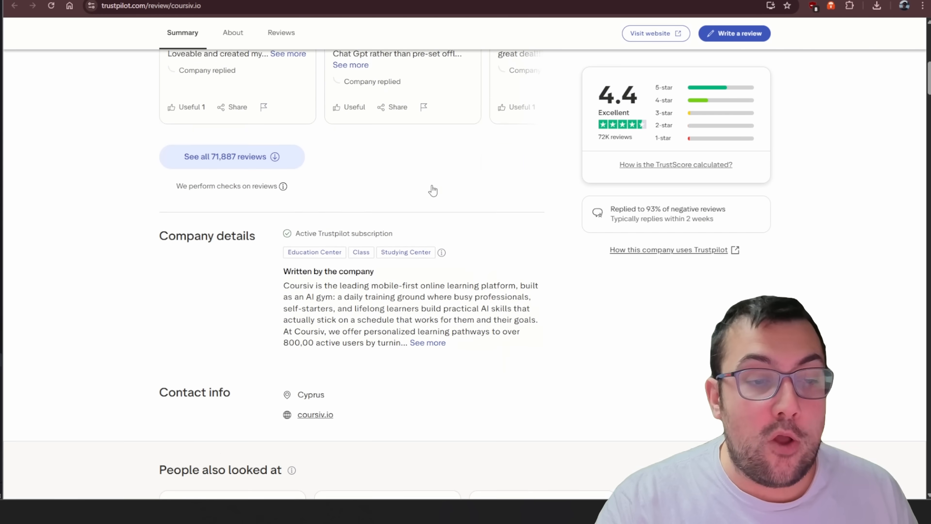
pyautogui.scroll(3)
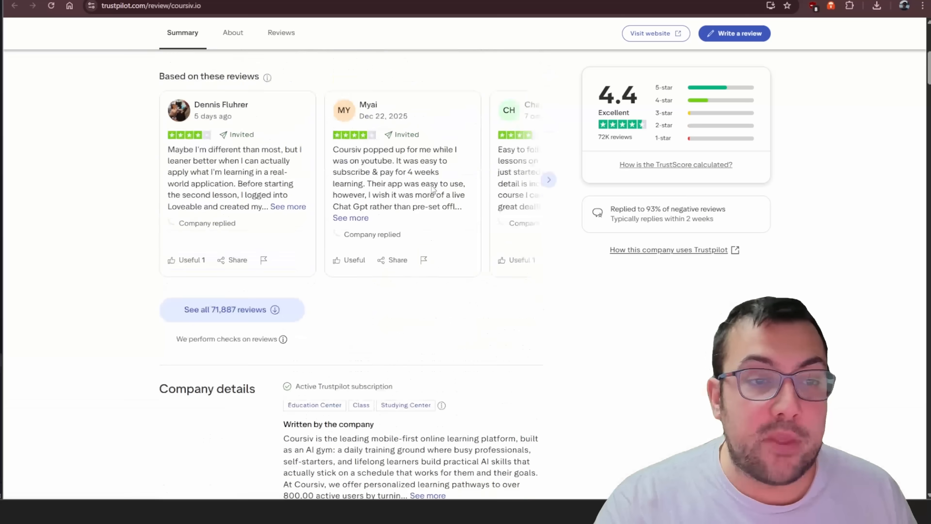
pyautogui.click(281, 32)
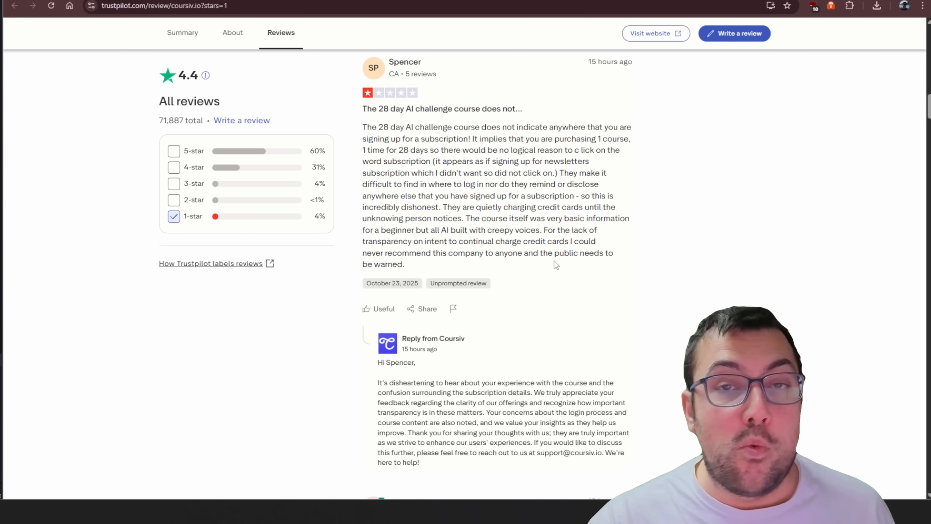
# Among the 1-star reviews, highlight the complaint about repeated attempts to charge a PayPal account.
pyautogui.scroll(-3)
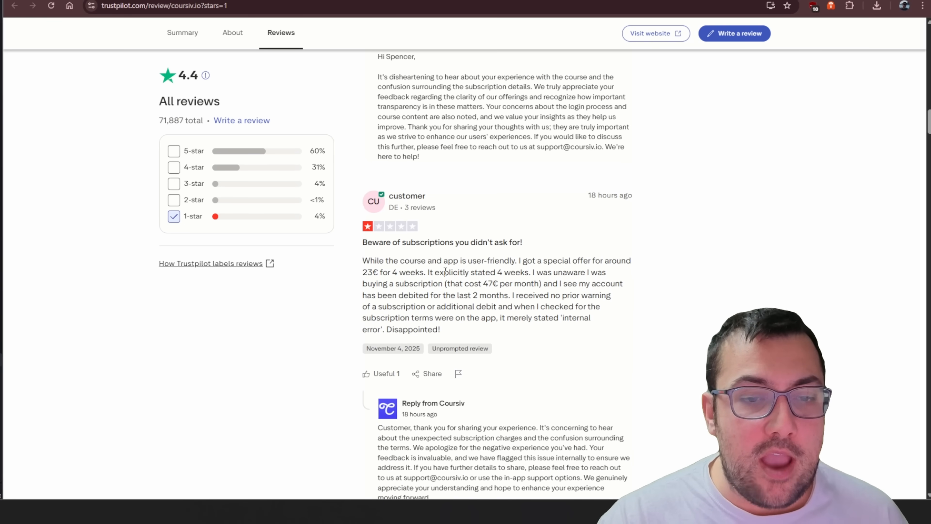
pyautogui.moveTo(386, 272); pyautogui.dragTo(552, 272)
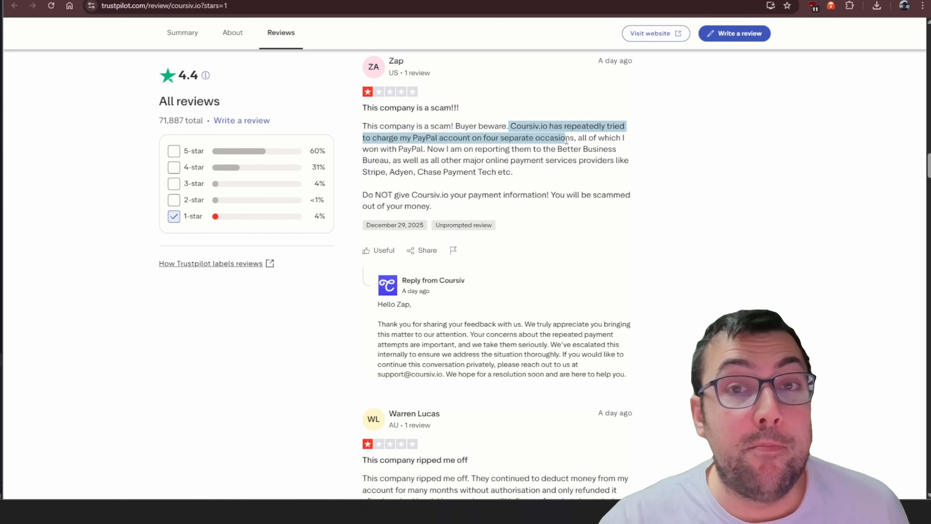
pyautogui.click(567, 137)
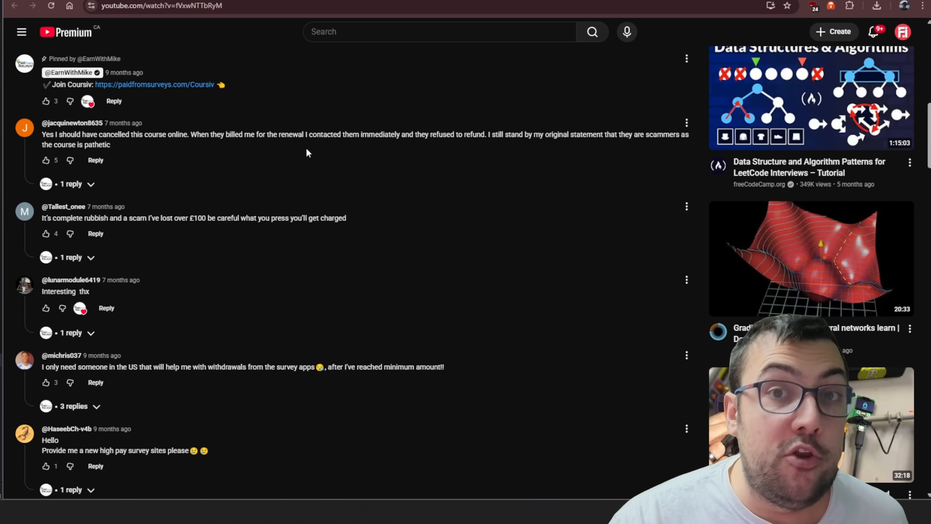
pyautogui.moveTo(199, 134); pyautogui.dragTo(360, 135)
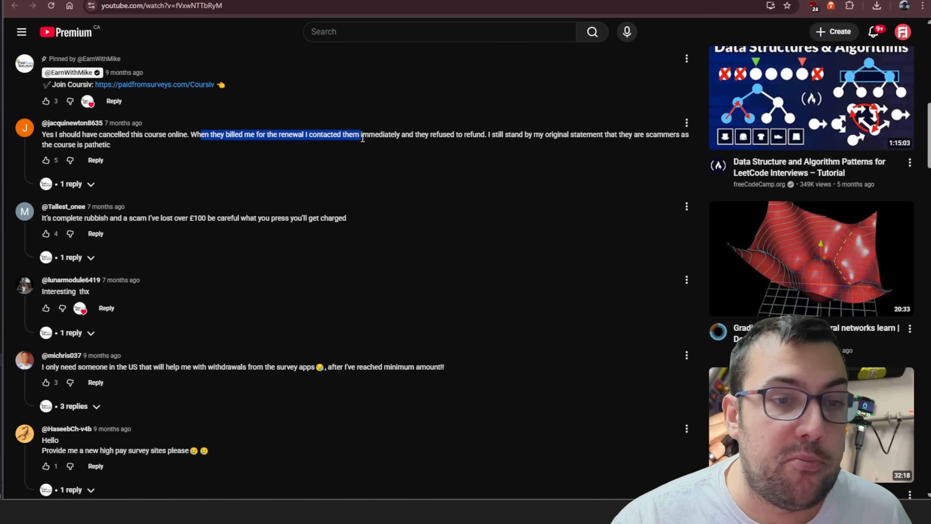
pyautogui.click(297, 154)
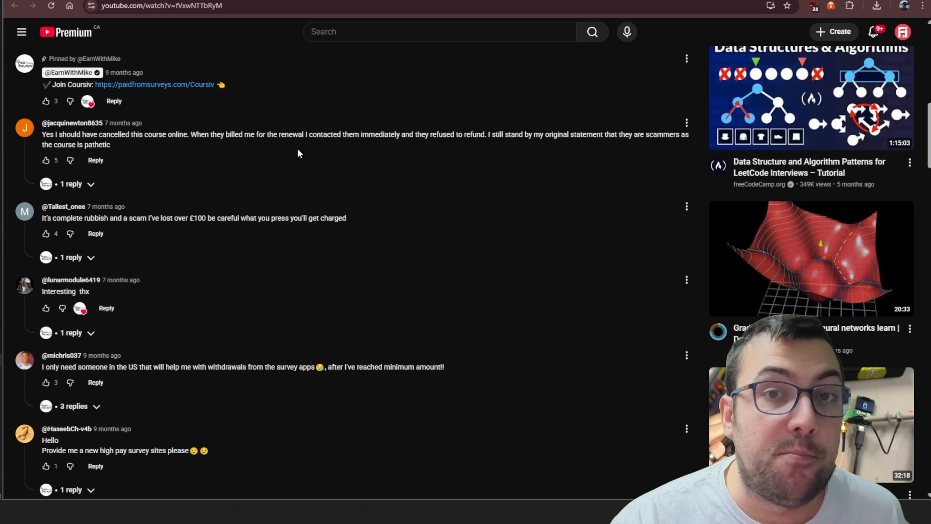
pyautogui.moveTo(203, 249)
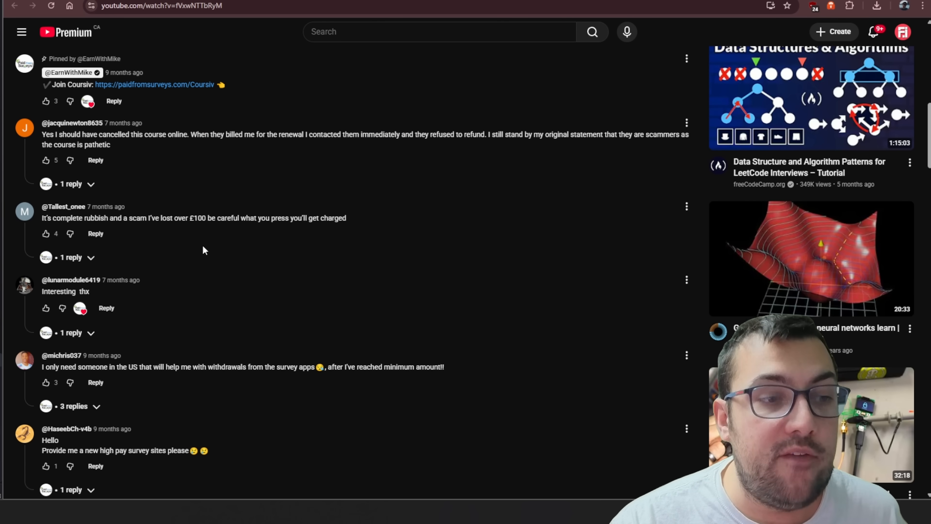
pyautogui.scroll(-3)
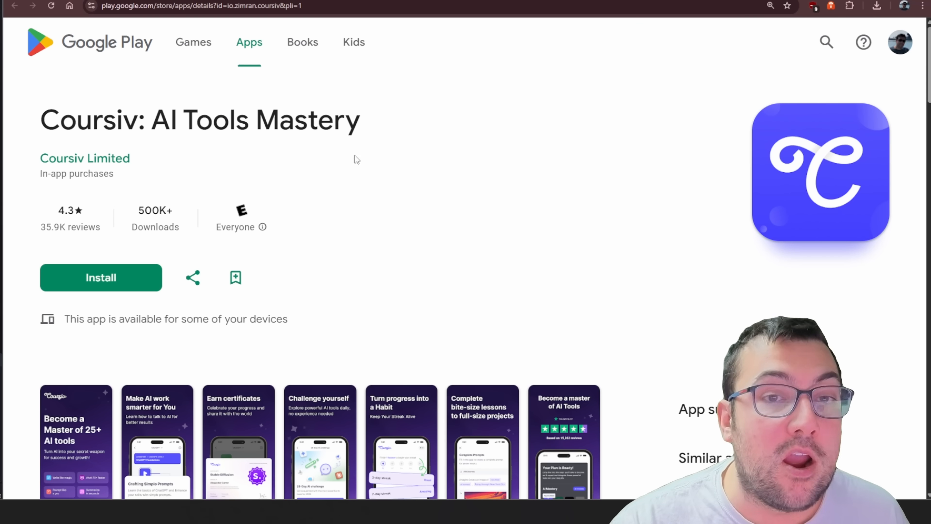
# In Ratings and reviews, highlight the 1-star line 'They still refuse to refund.' and read further complaints.
pyautogui.scroll(-3)
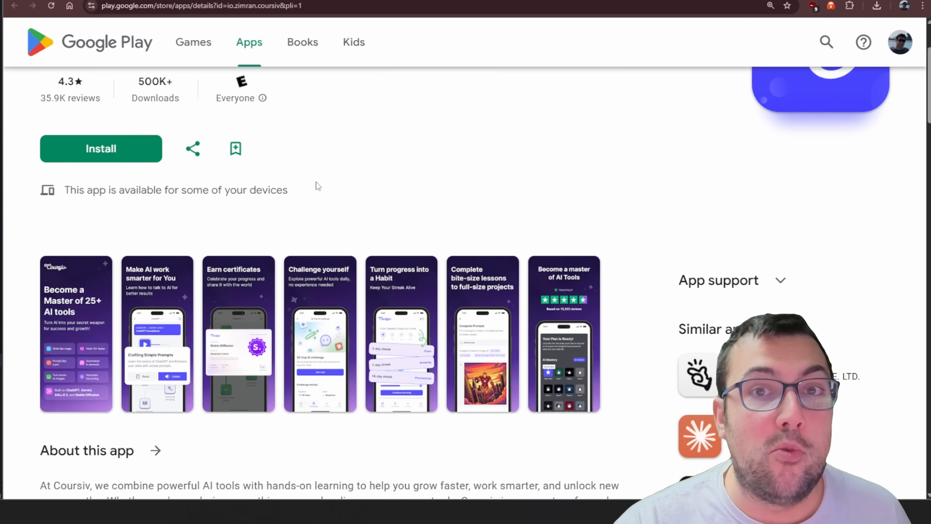
pyautogui.scroll(-3)
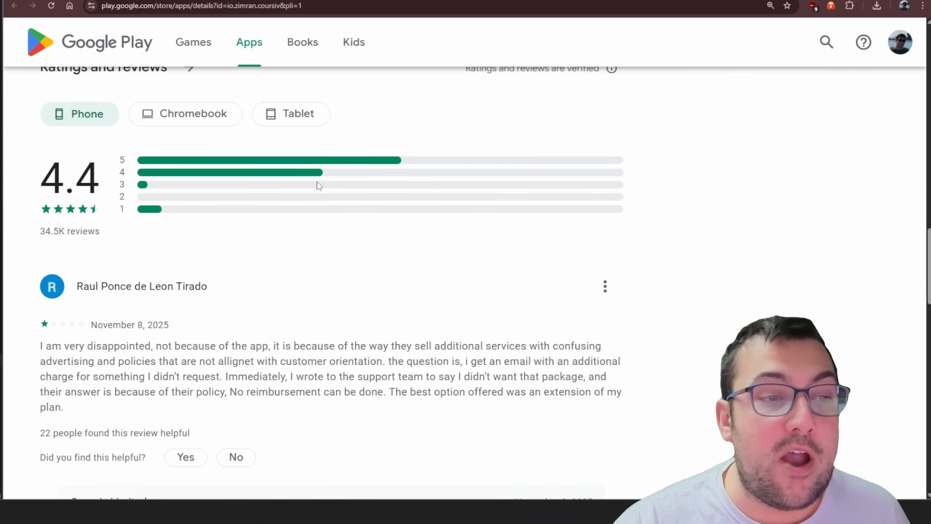
pyautogui.scroll(-3)
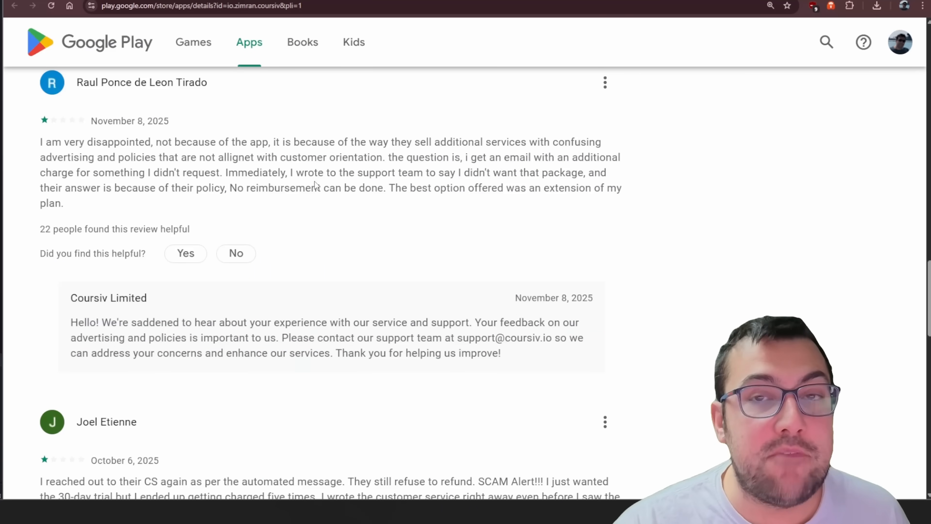
pyautogui.moveTo(350, 141); pyautogui.dragTo(588, 156)
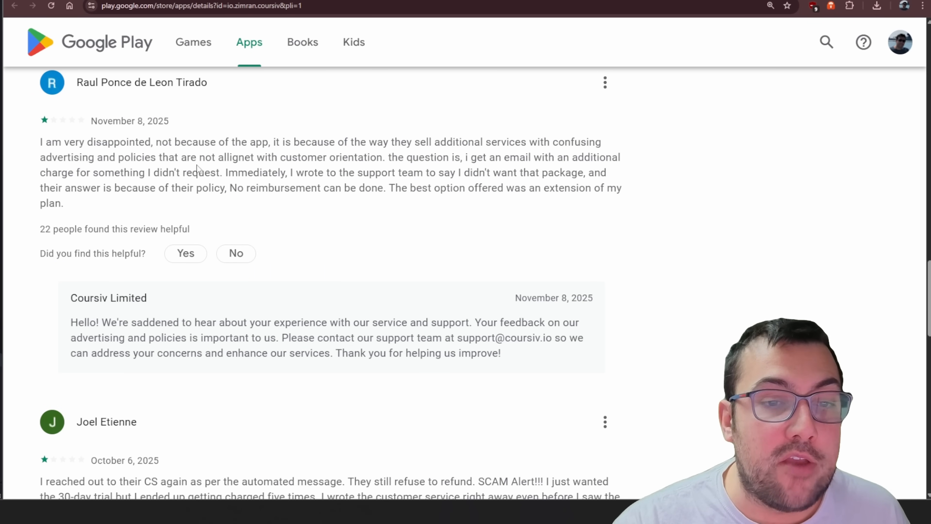
pyautogui.moveTo(226, 189)
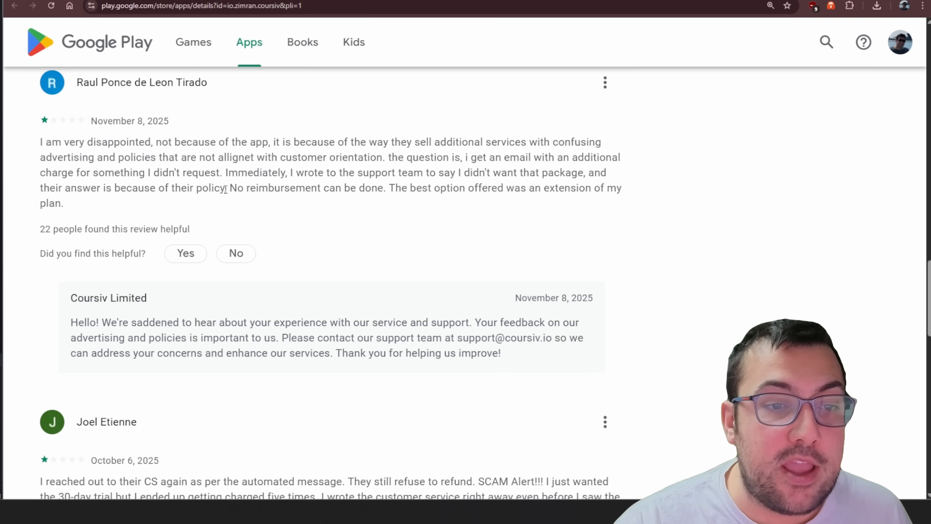
pyautogui.scroll(-3)
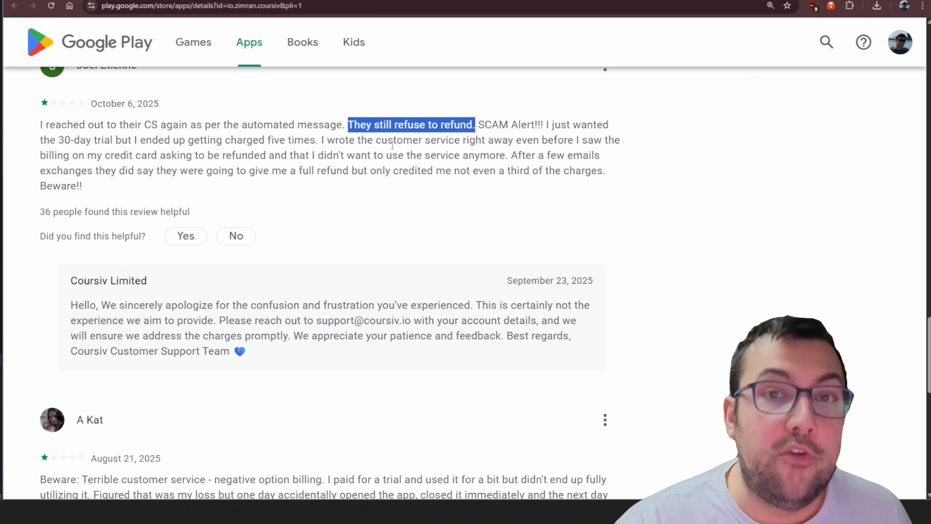